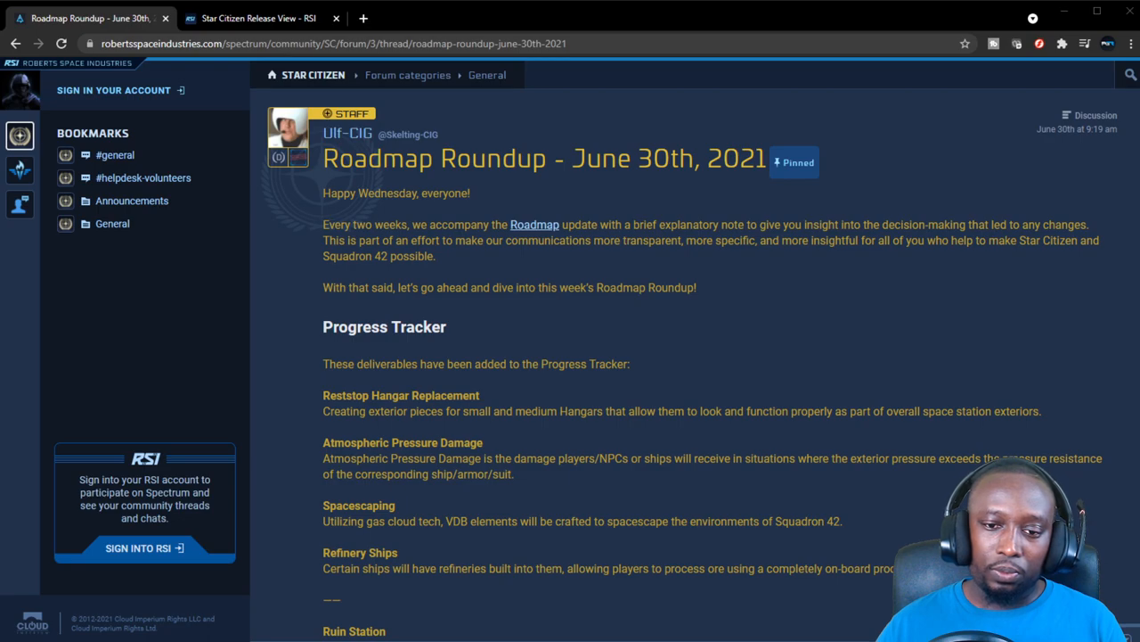
Scroll to the Progress Tracker section and highlight part of the Reststop Hangar Replacement description
{"action": "scroll", "scroll_direction": "down", "scroll_amount": 3}
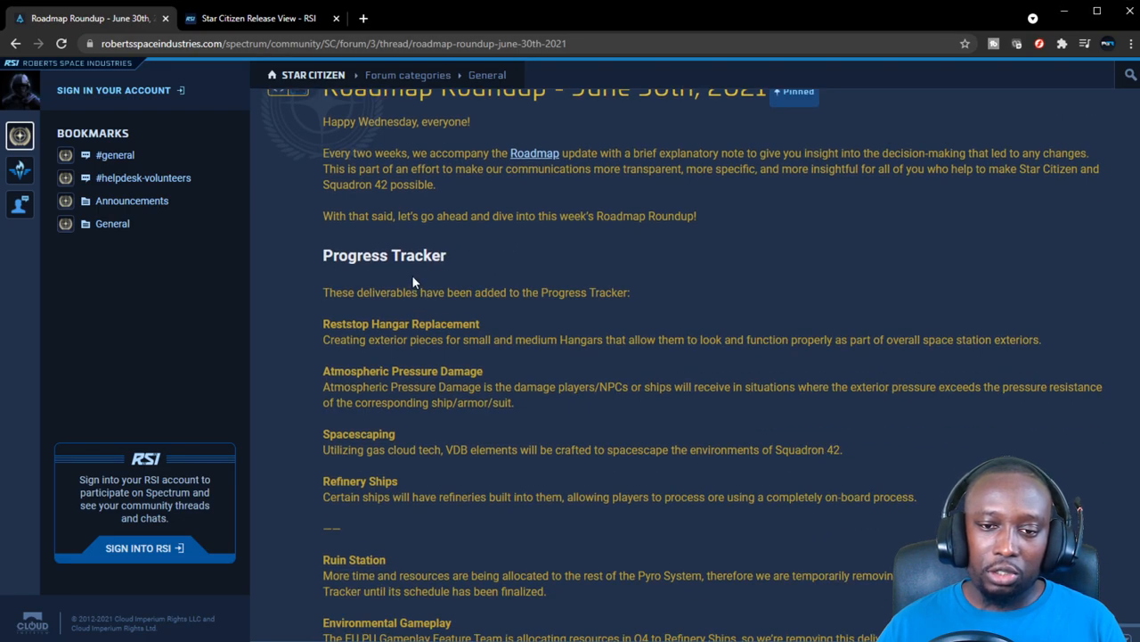
{"action": "scroll", "scroll_direction": "down", "scroll_amount": 3}
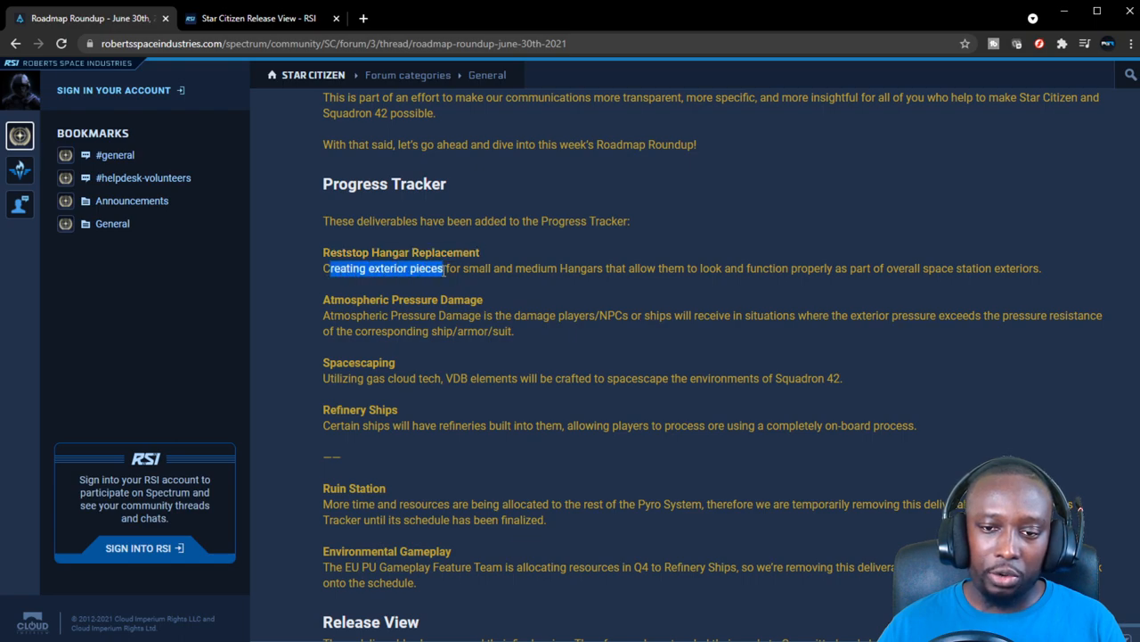
{"action": "left_click_drag", "start_coordinate": [437, 267], "coordinate": [621, 267]}
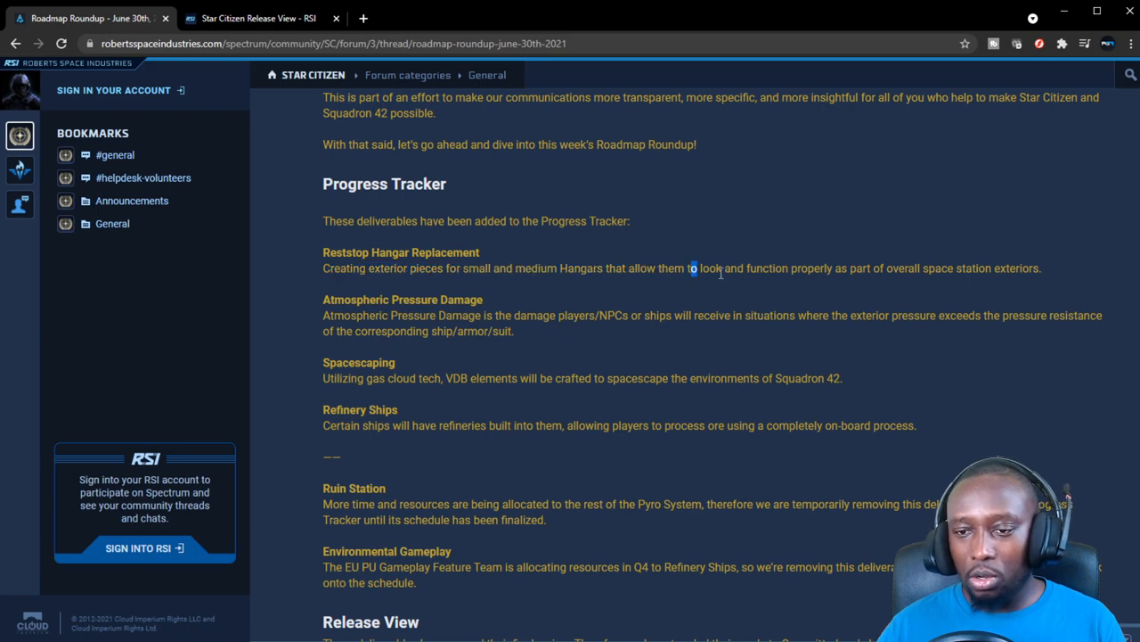
{"action": "mouse_move", "coordinate": [923, 285]}
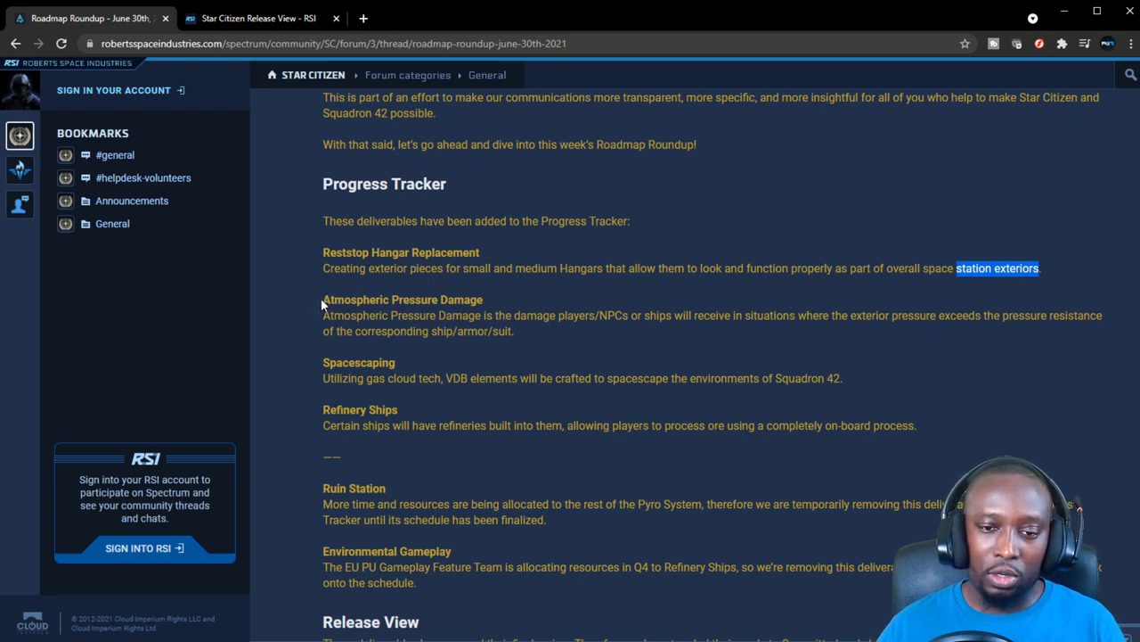
Highlight the Atmospheric Pressure Damage heading in the roundup post
{"action": "double_click", "coordinate": [403, 299]}
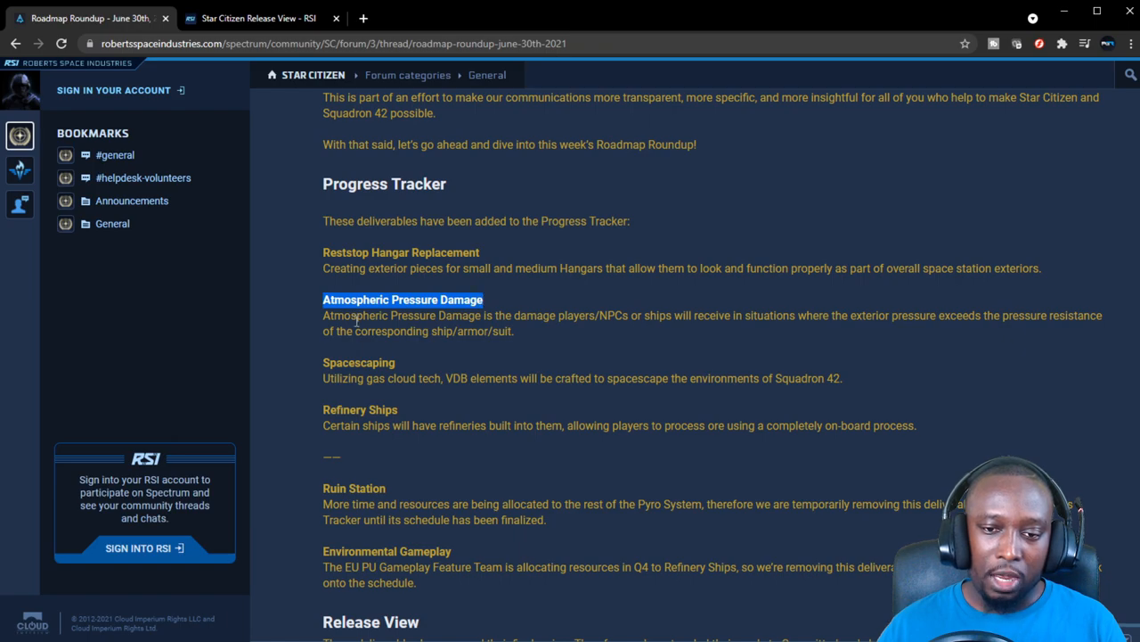
{"action": "mouse_move", "coordinate": [535, 337]}
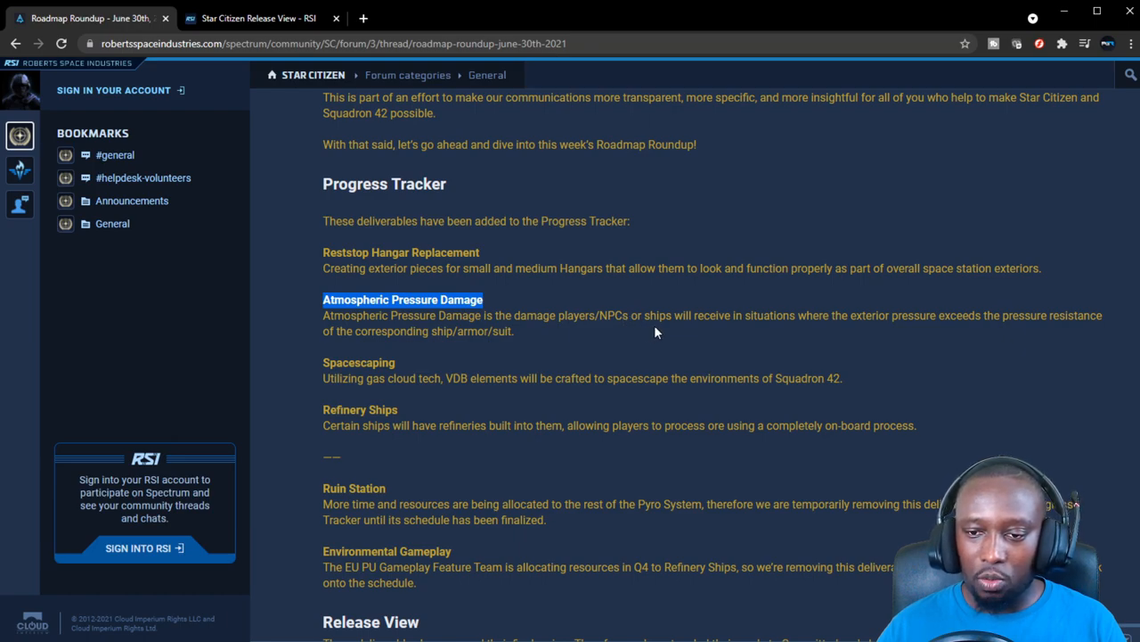
{"action": "mouse_move", "coordinate": [795, 321]}
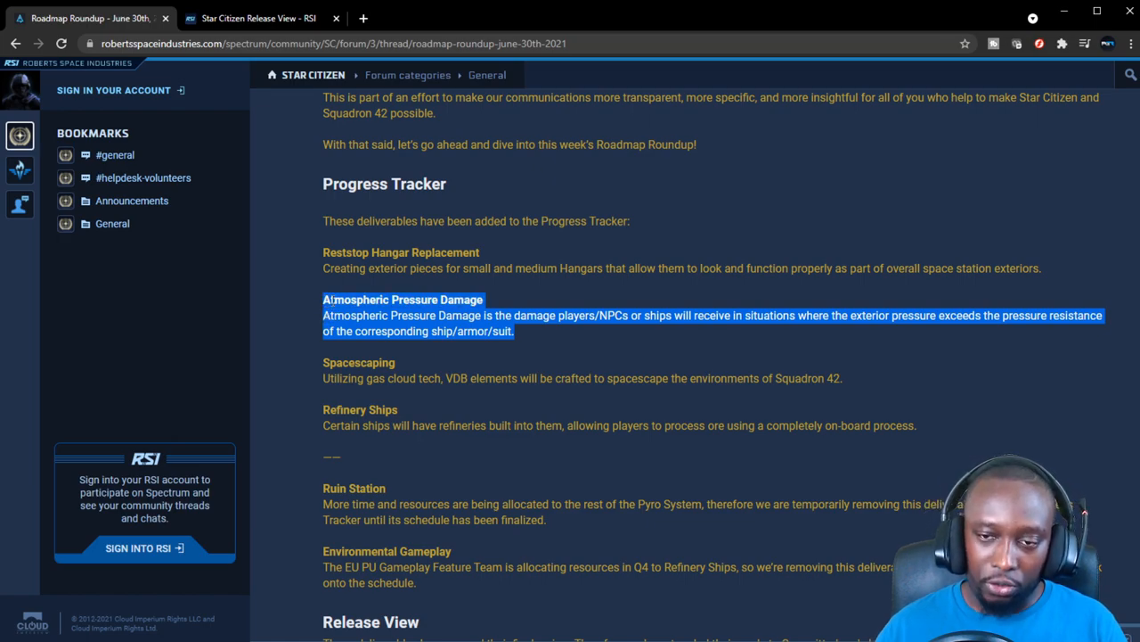
Highlight and then clear the end of the Spacescaping description while reading it
{"action": "scroll", "scroll_direction": "down", "scroll_amount": 3}
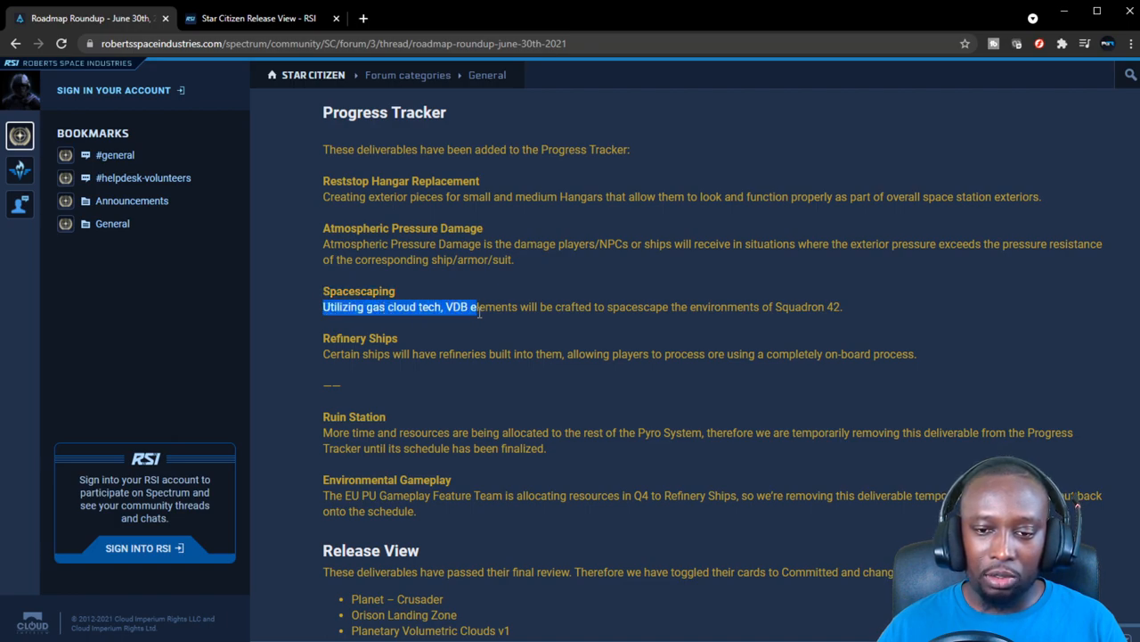
{"action": "left_click", "coordinate": [585, 307]}
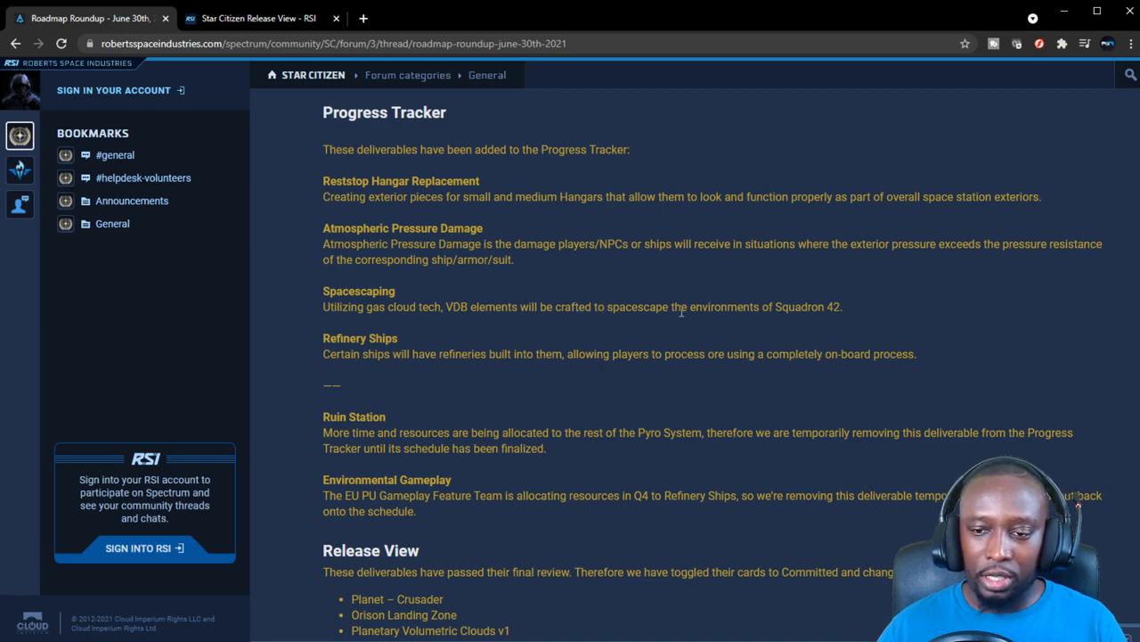
{"action": "mouse_move", "coordinate": [854, 315]}
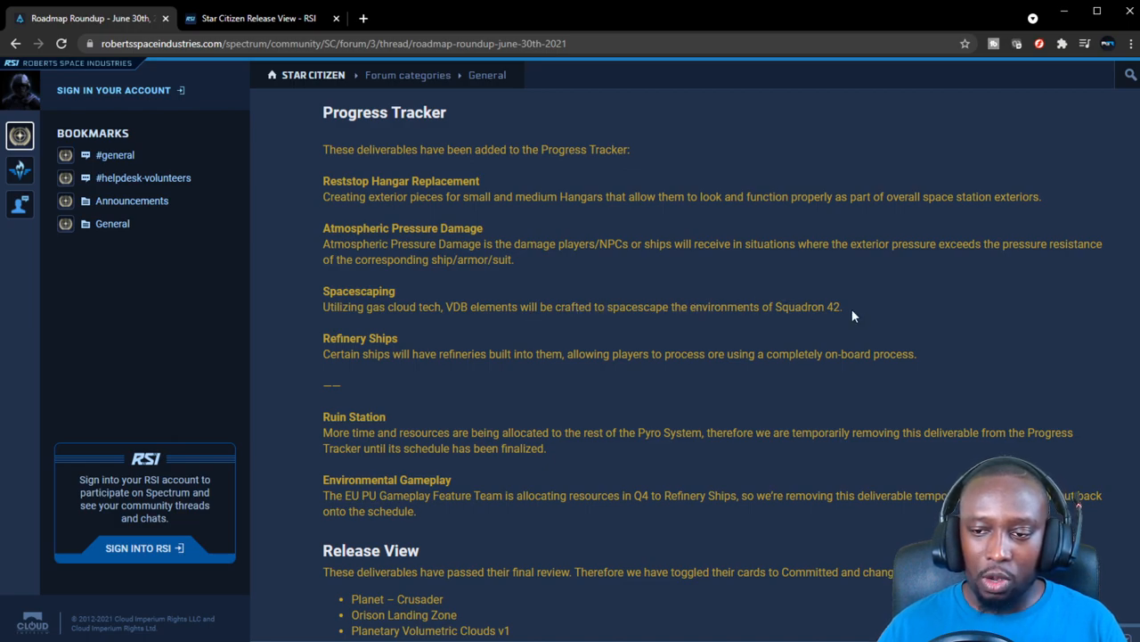
{"action": "left_click_drag", "start_coordinate": [427, 306], "coordinate": [841, 306]}
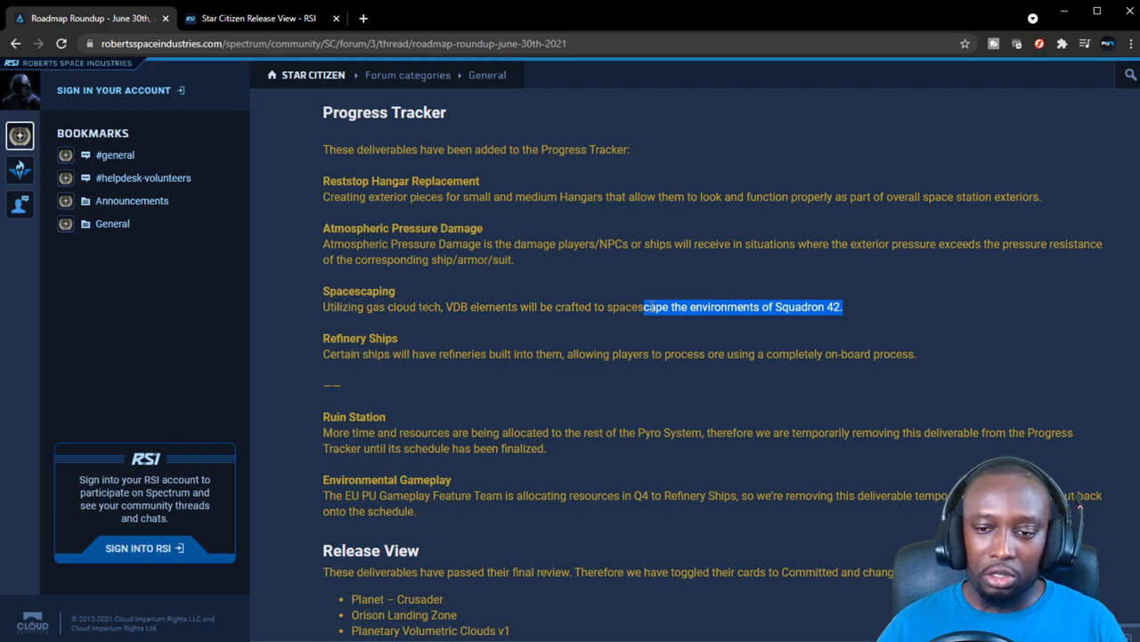
{"action": "left_click", "coordinate": [852, 317]}
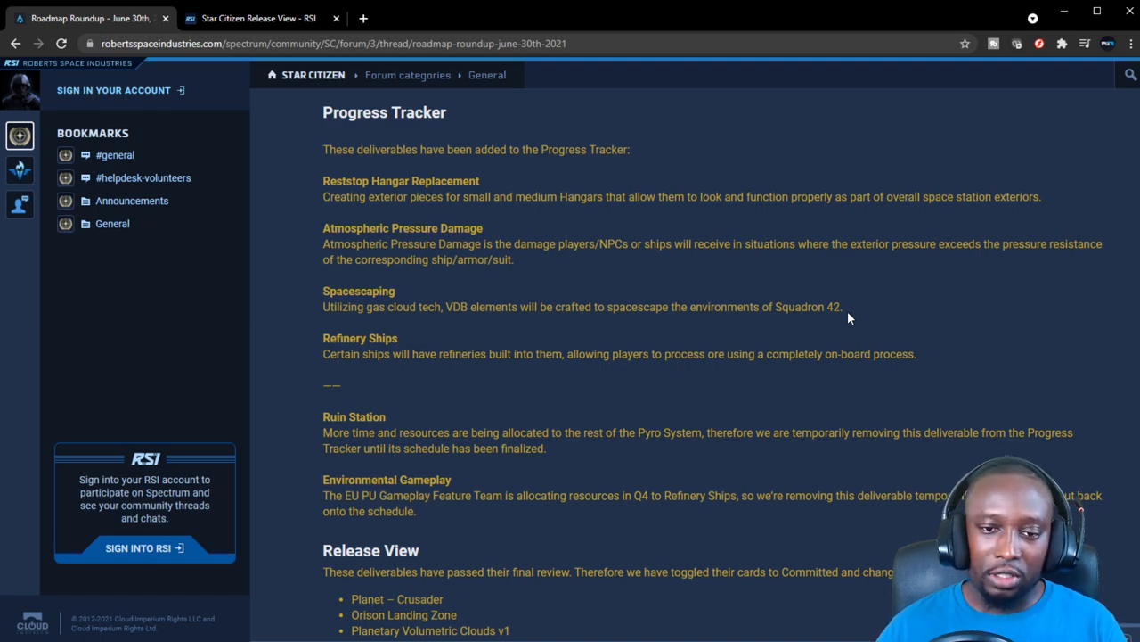
{"action": "mouse_move", "coordinate": [832, 323]}
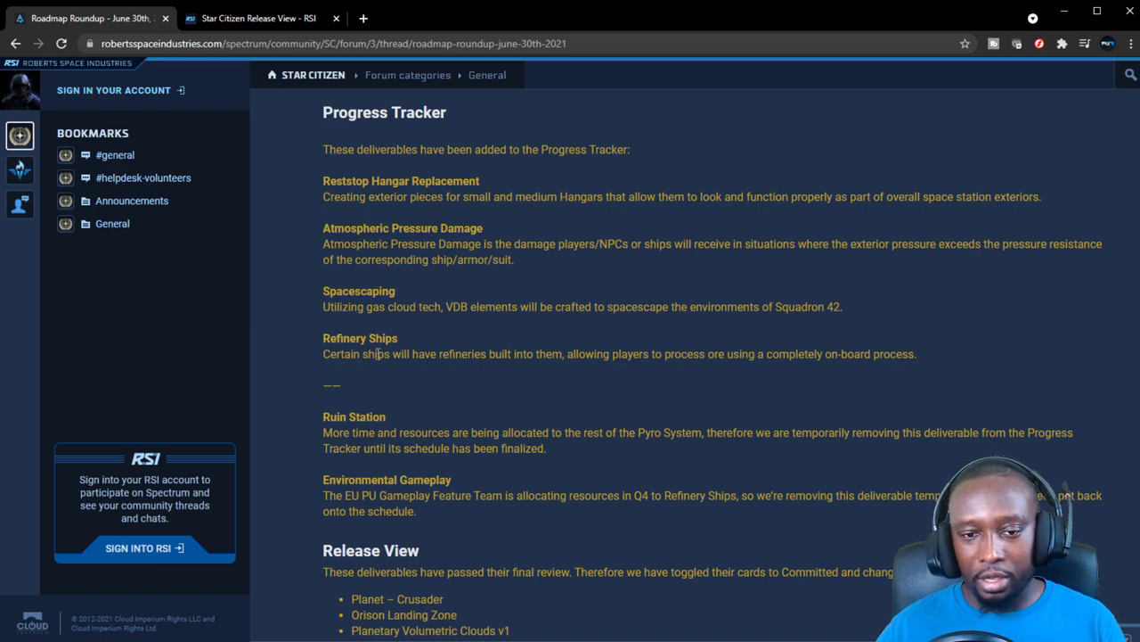
Highlight the Refinery Ships heading in the Progress Tracker list
{"action": "double_click", "coordinate": [360, 338]}
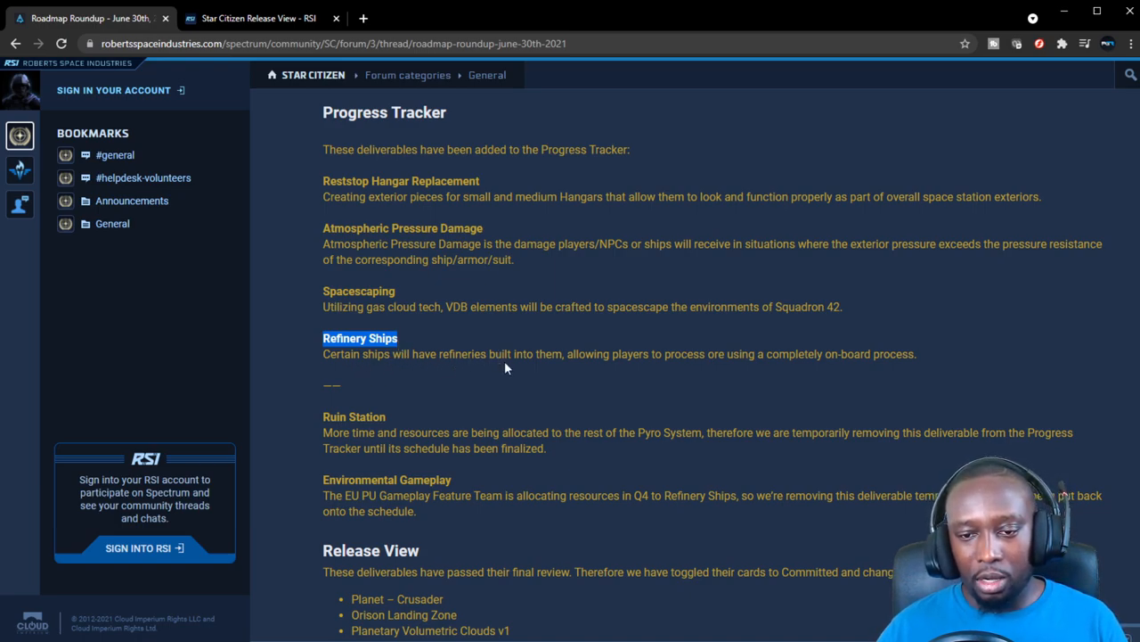
{"action": "mouse_move", "coordinate": [538, 373]}
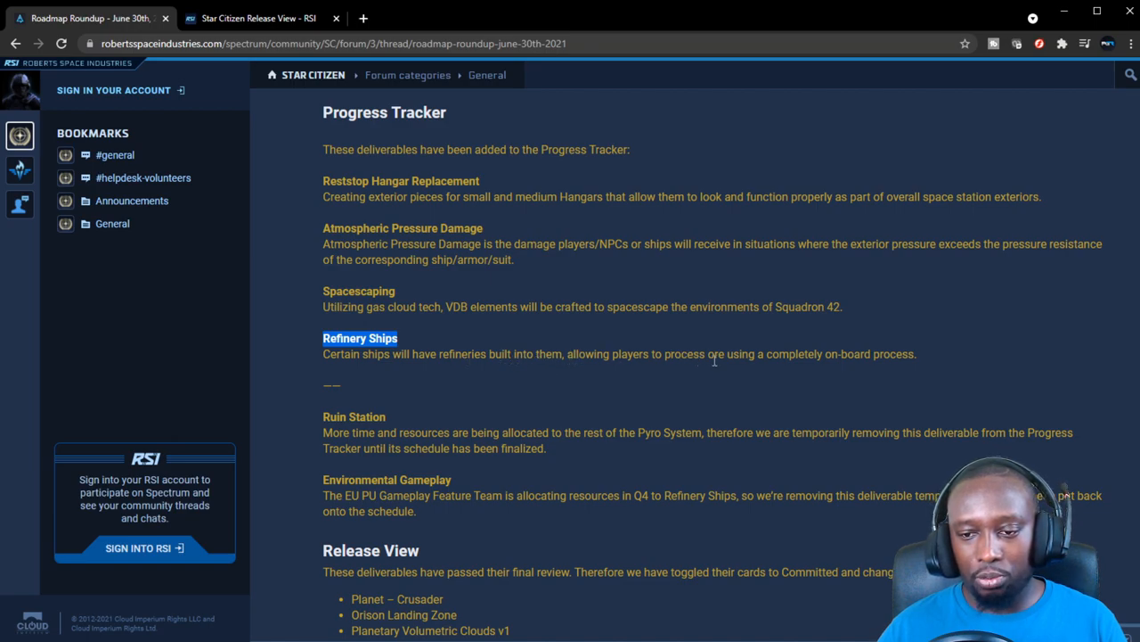
{"action": "mouse_move", "coordinate": [770, 360]}
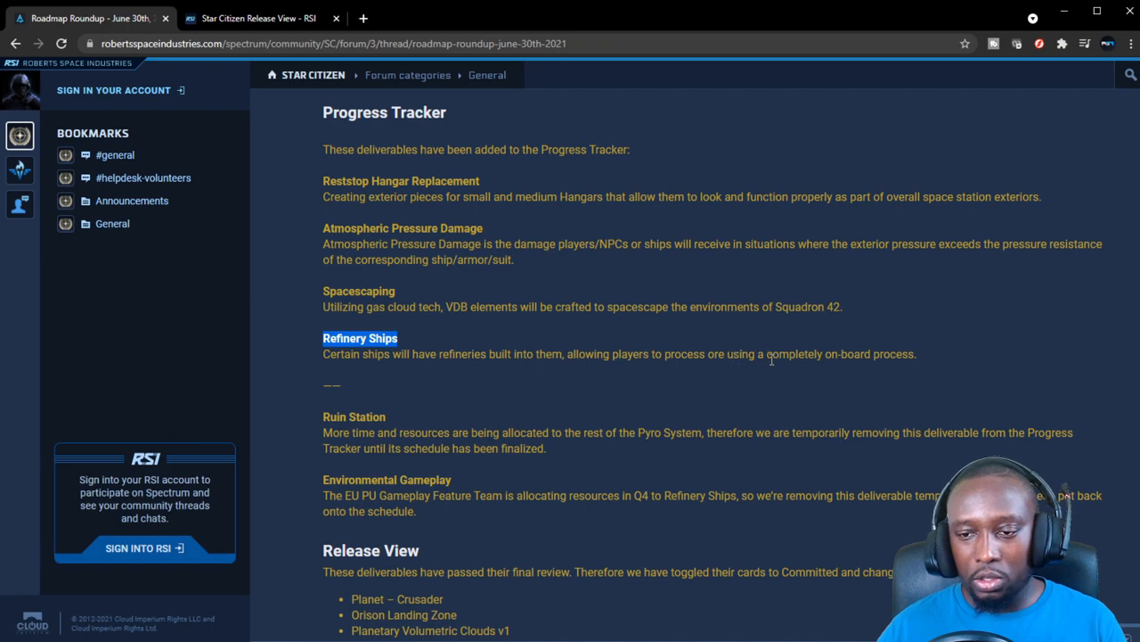
{"action": "mouse_move", "coordinate": [905, 360]}
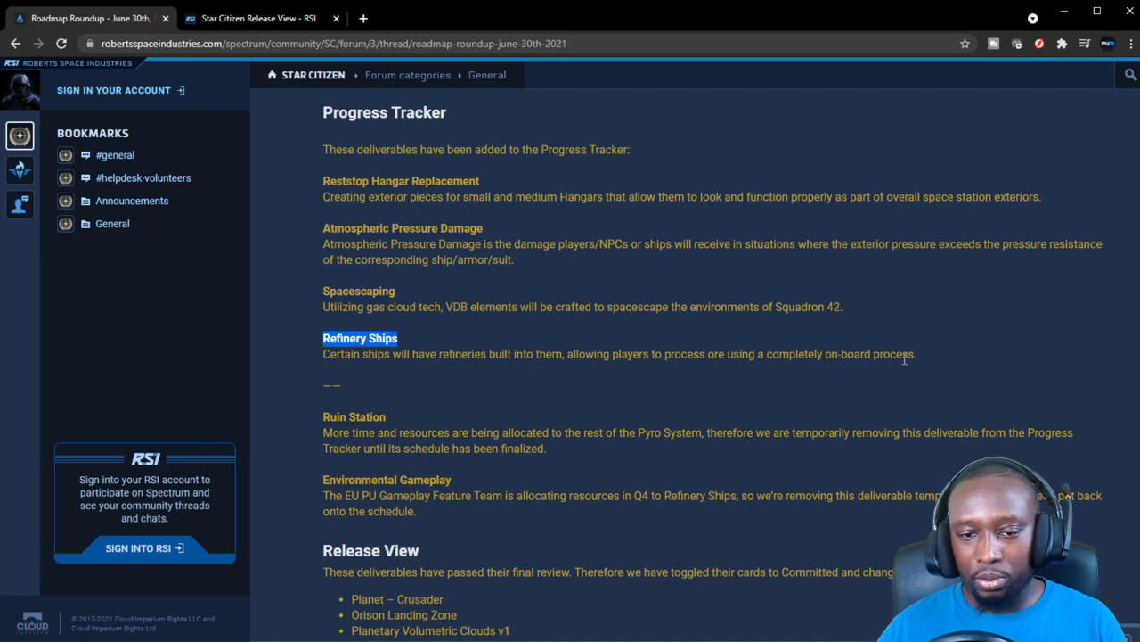
{"action": "mouse_move", "coordinate": [852, 353]}
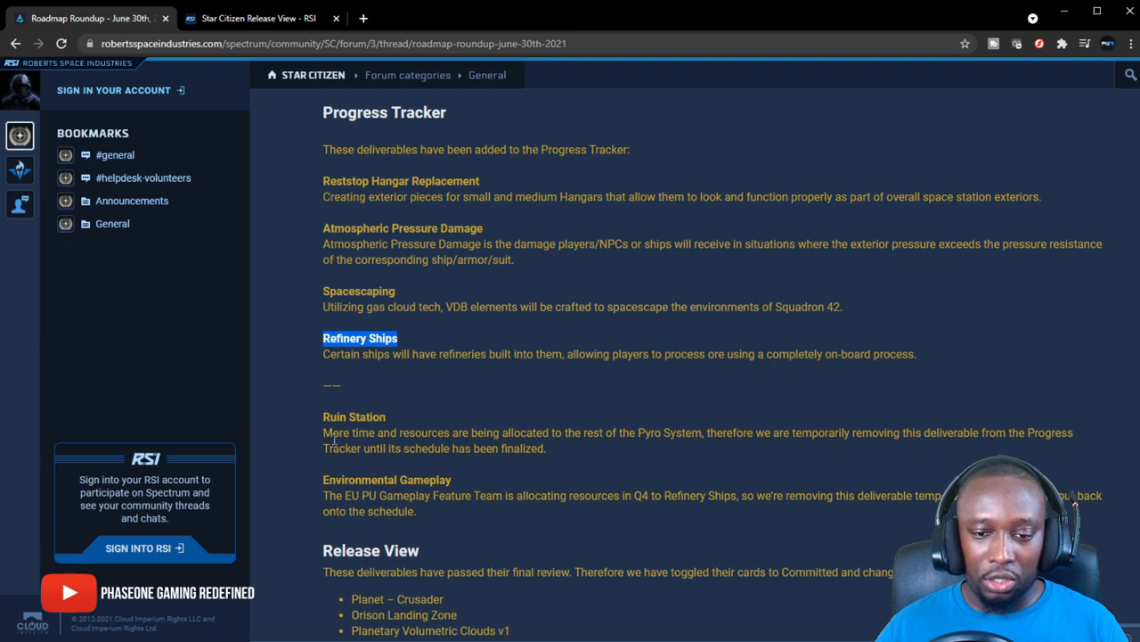
{"action": "mouse_move", "coordinate": [538, 436]}
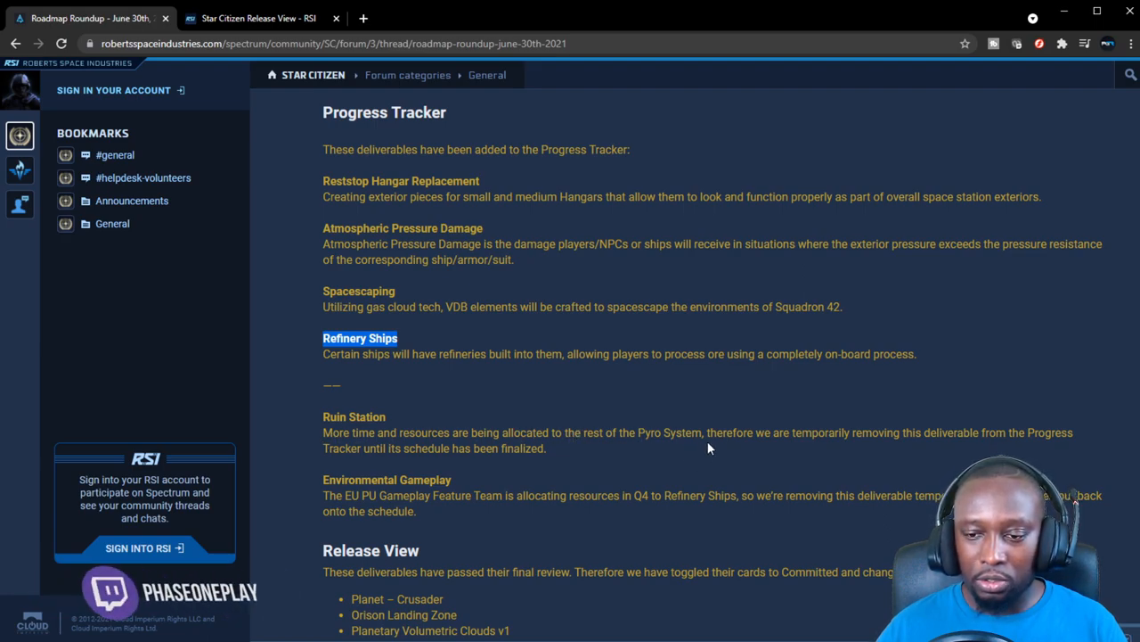
{"action": "mouse_move", "coordinate": [727, 442]}
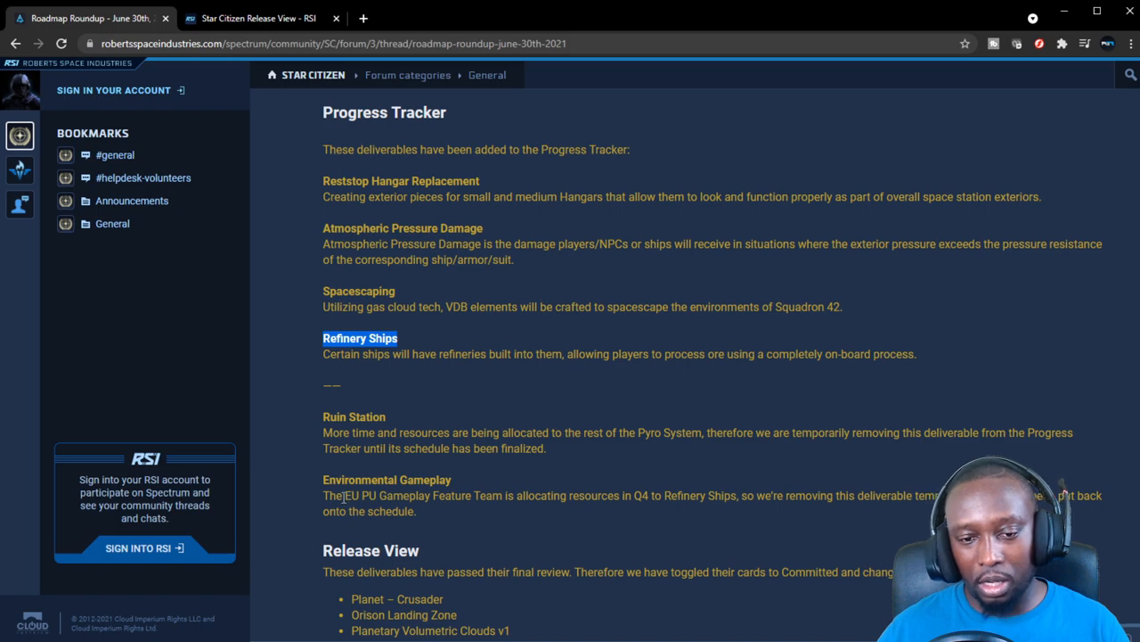
{"action": "mouse_move", "coordinate": [549, 521]}
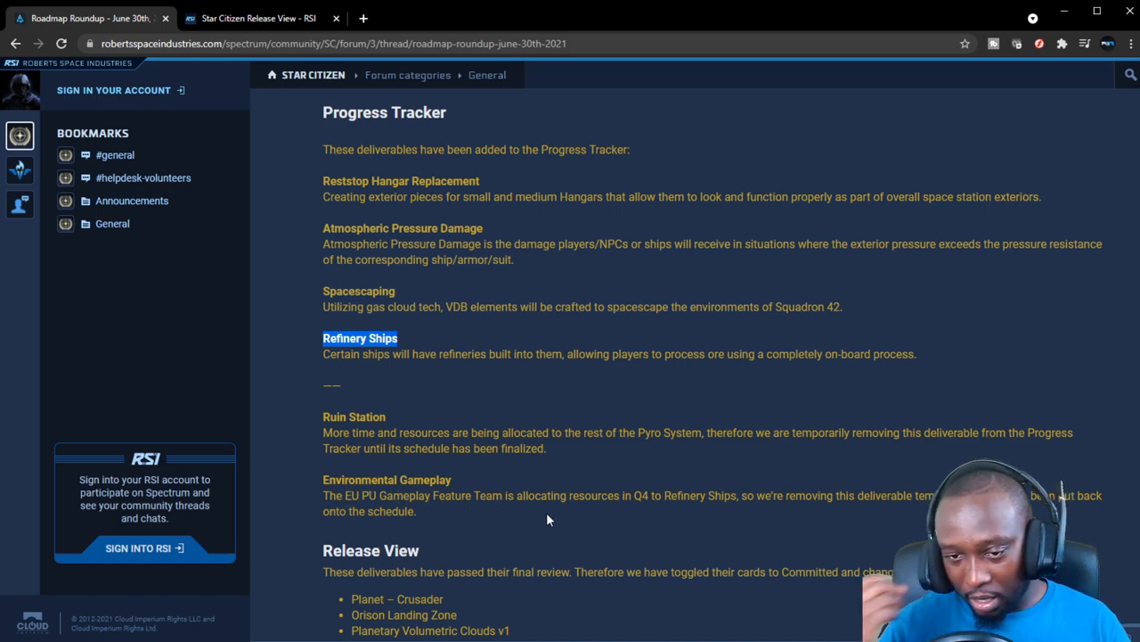
{"action": "mouse_move", "coordinate": [632, 499]}
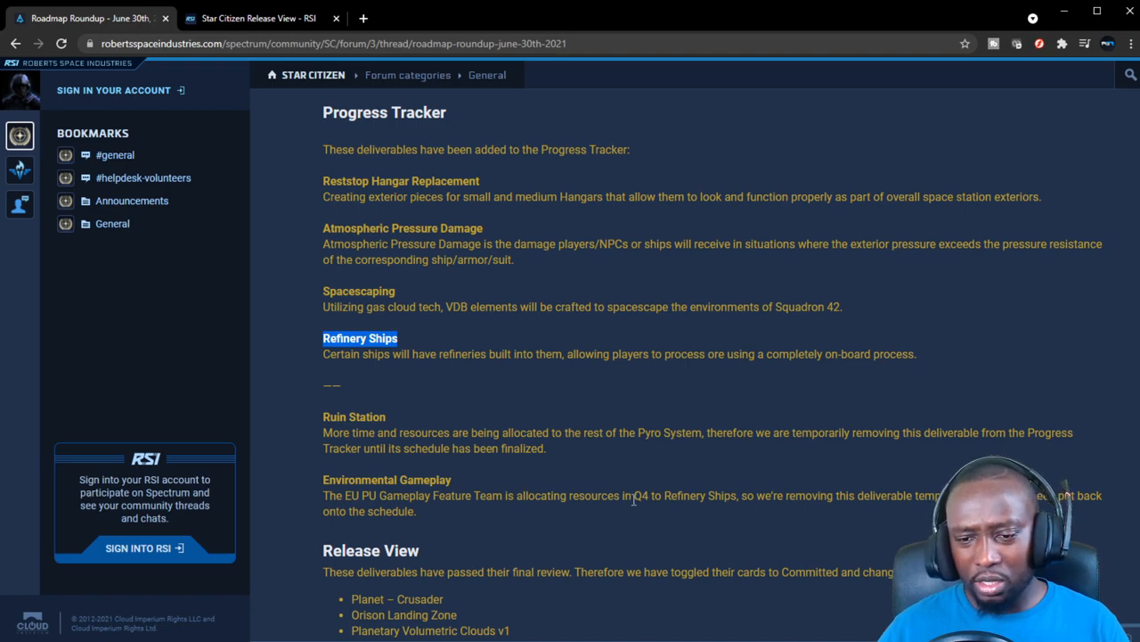
{"action": "mouse_move", "coordinate": [738, 499]}
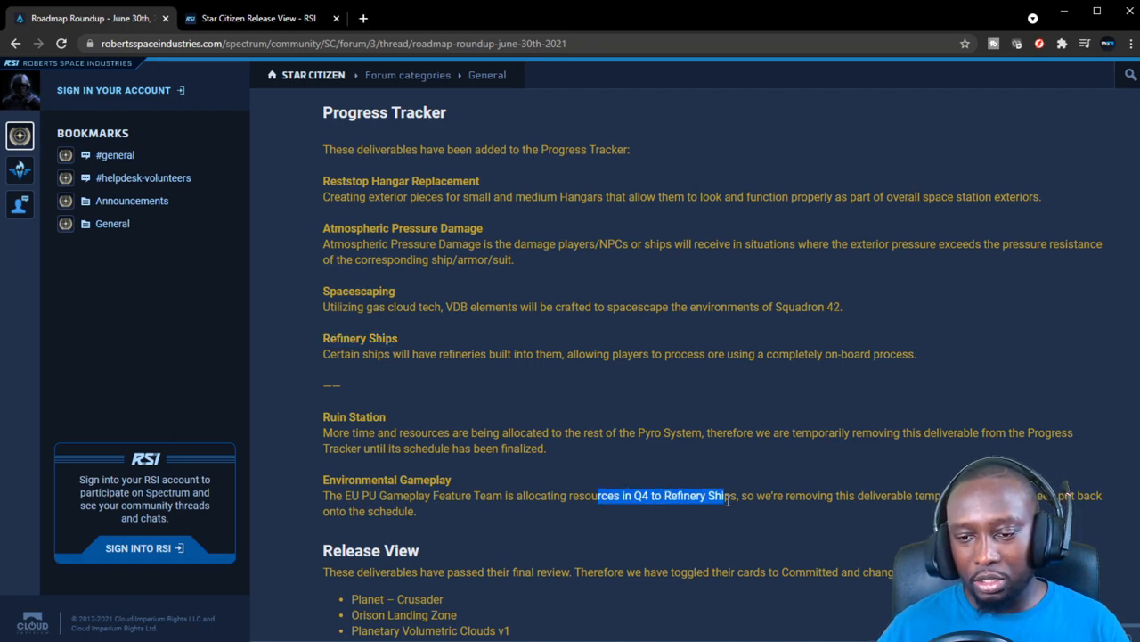
Scroll to the Release View section and highlight a line of the committed deliverables list
{"action": "scroll", "scroll_direction": "down", "scroll_amount": 3}
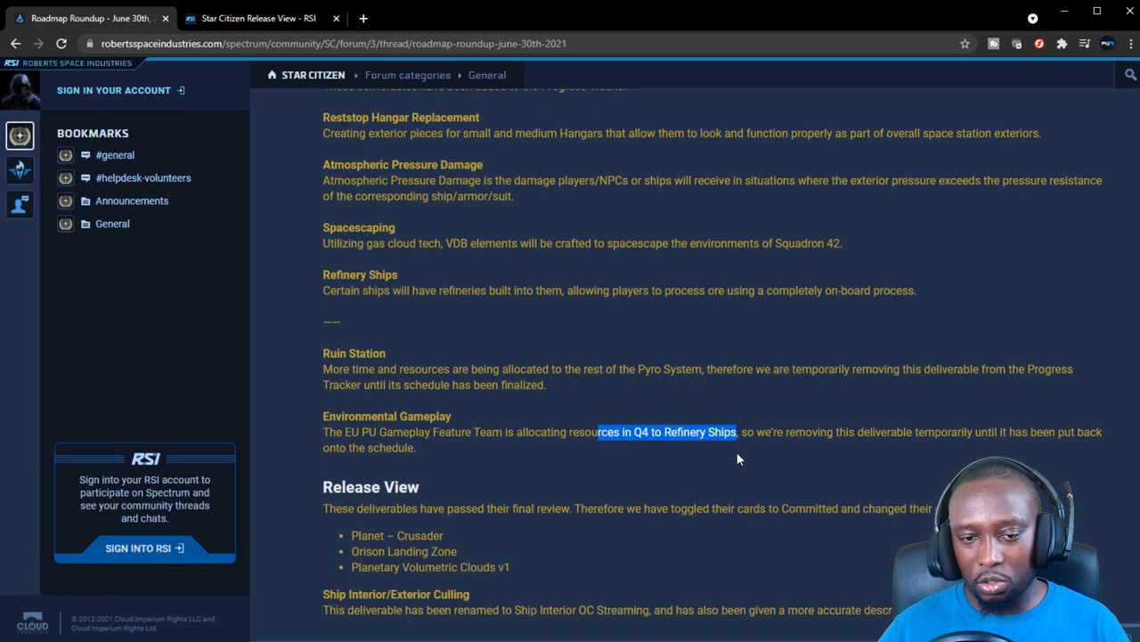
{"action": "scroll", "scroll_direction": "down", "scroll_amount": 3}
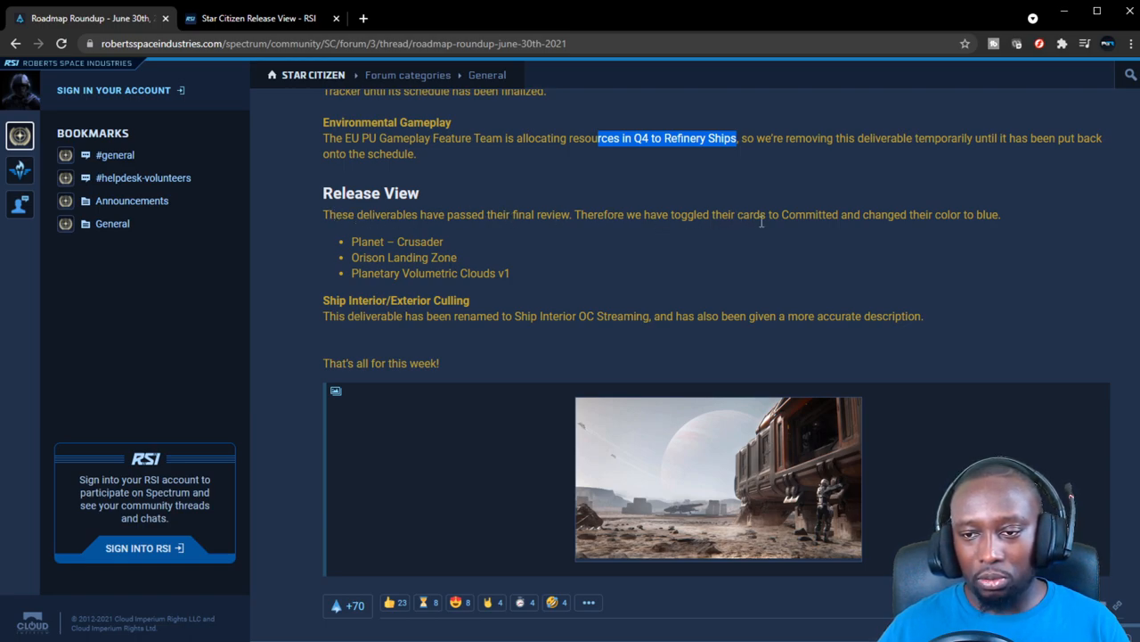
{"action": "mouse_move", "coordinate": [995, 257]}
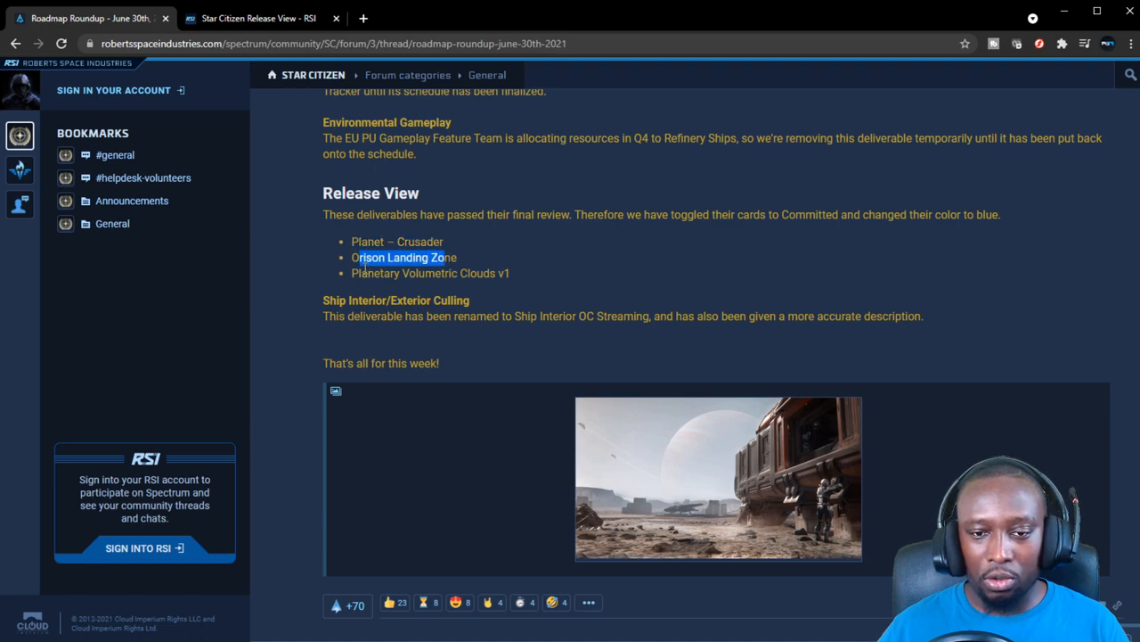
{"action": "left_click", "coordinate": [520, 278]}
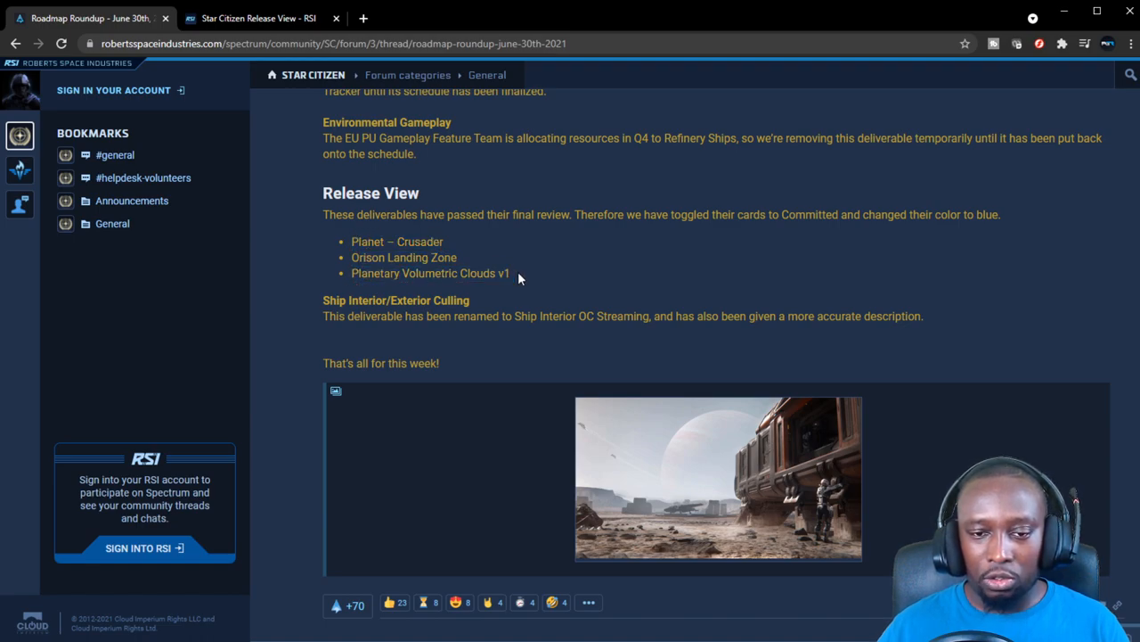
{"action": "mouse_move", "coordinate": [474, 267]}
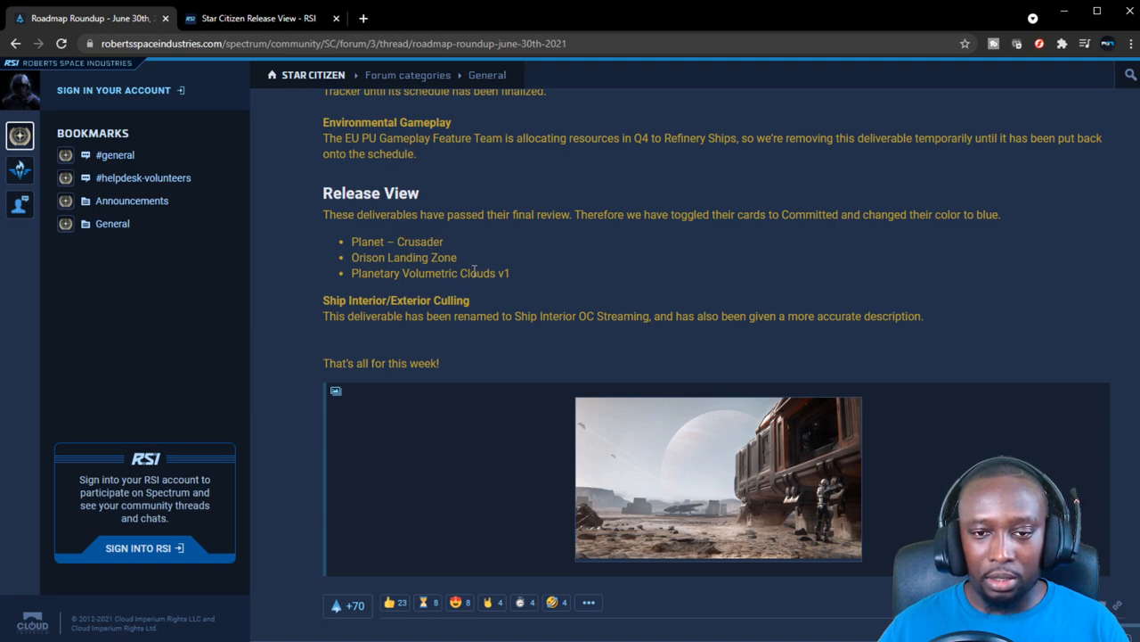
{"action": "mouse_move", "coordinate": [461, 289]}
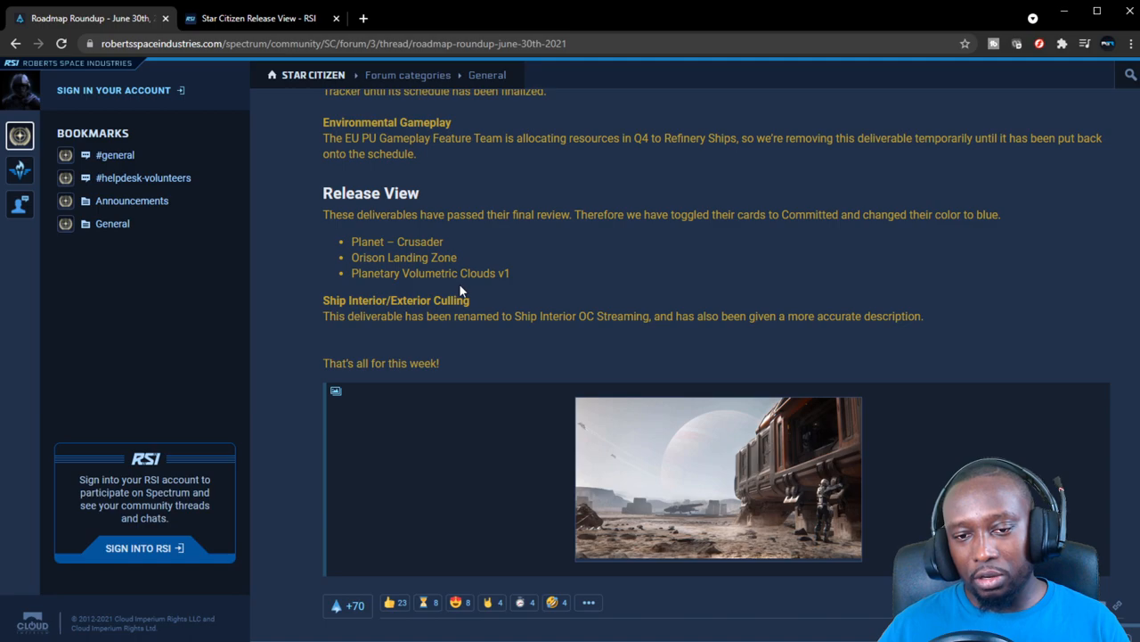
{"action": "mouse_move", "coordinate": [513, 335]}
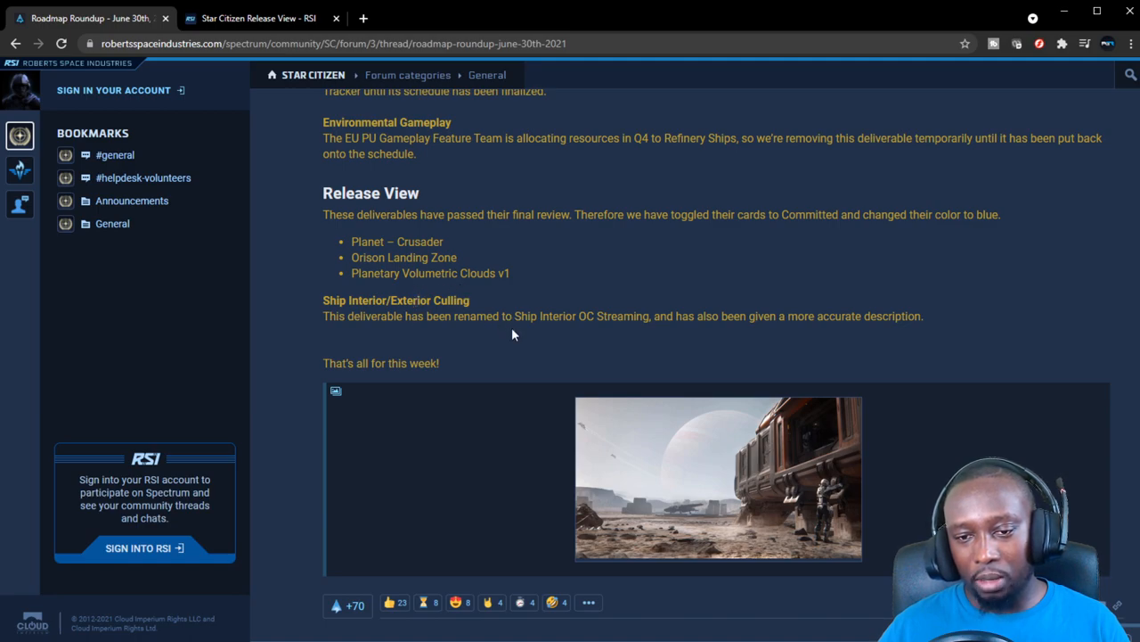
{"action": "mouse_move", "coordinate": [629, 330]}
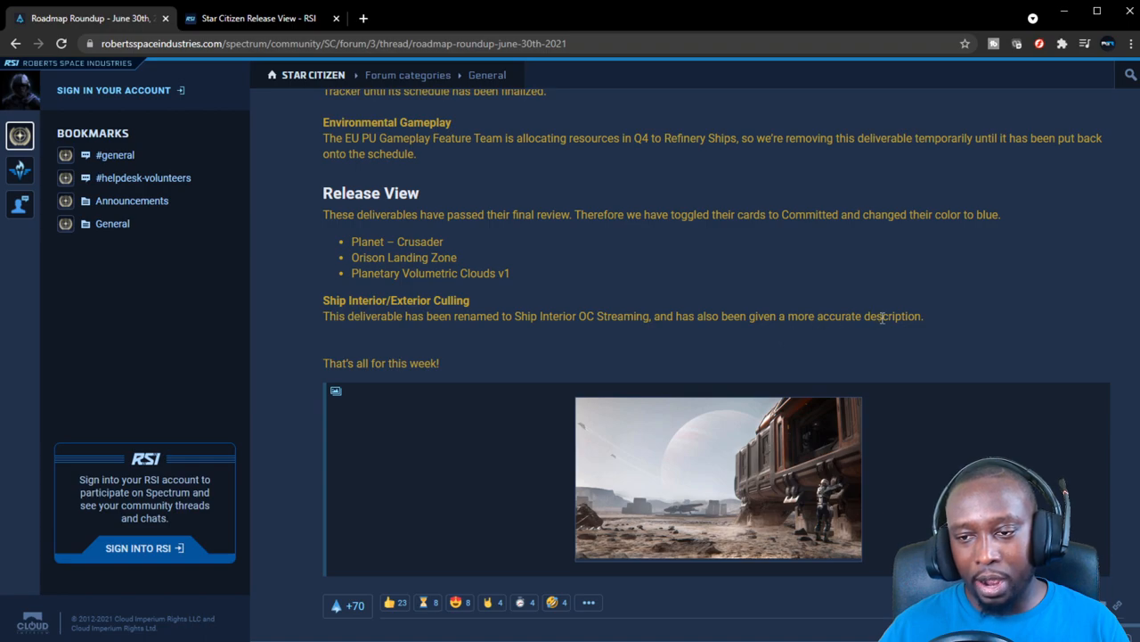
{"action": "left_click_drag", "start_coordinate": [346, 315], "coordinate": [923, 315]}
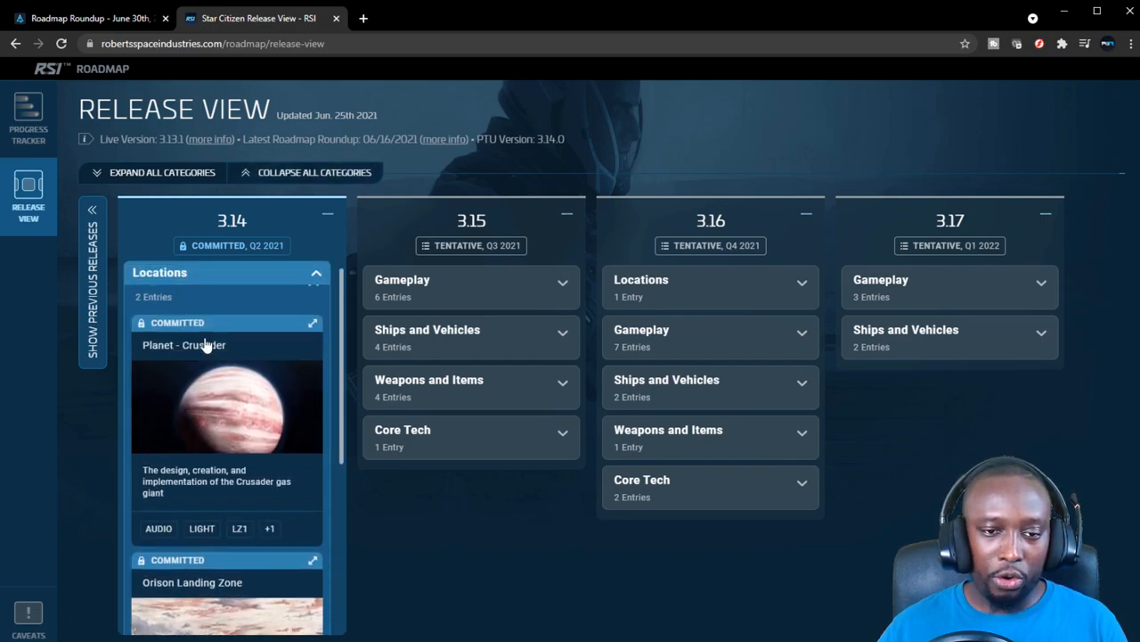
View the Orison Landing Zone card details under 3.14 Locations, then close them
{"action": "scroll", "scroll_direction": "down", "scroll_amount": 3}
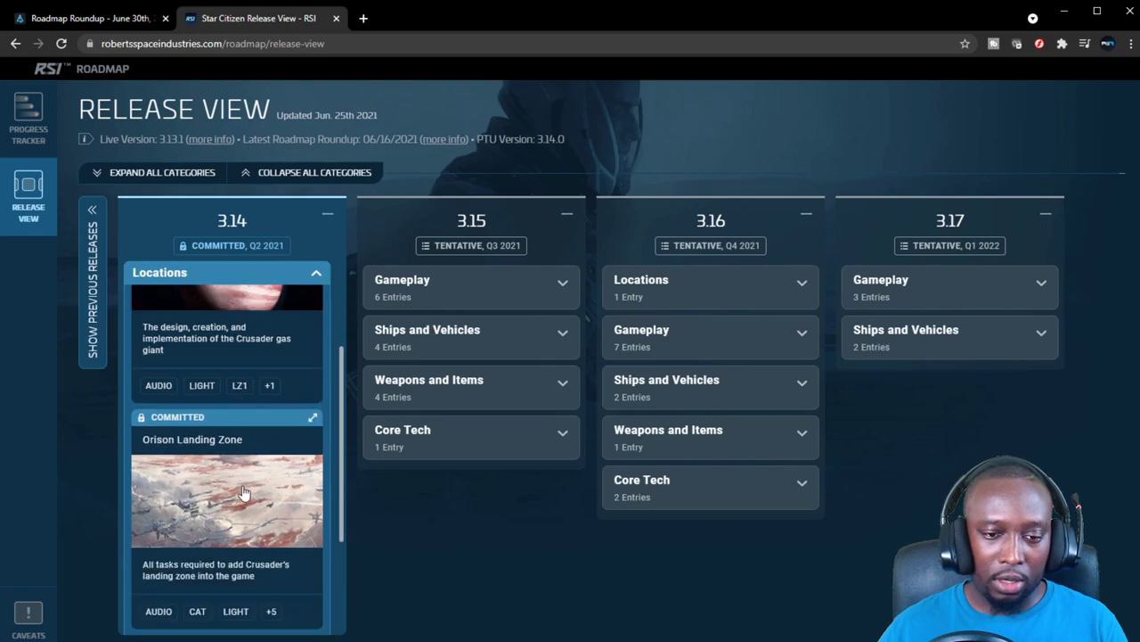
{"action": "left_click", "coordinate": [246, 495]}
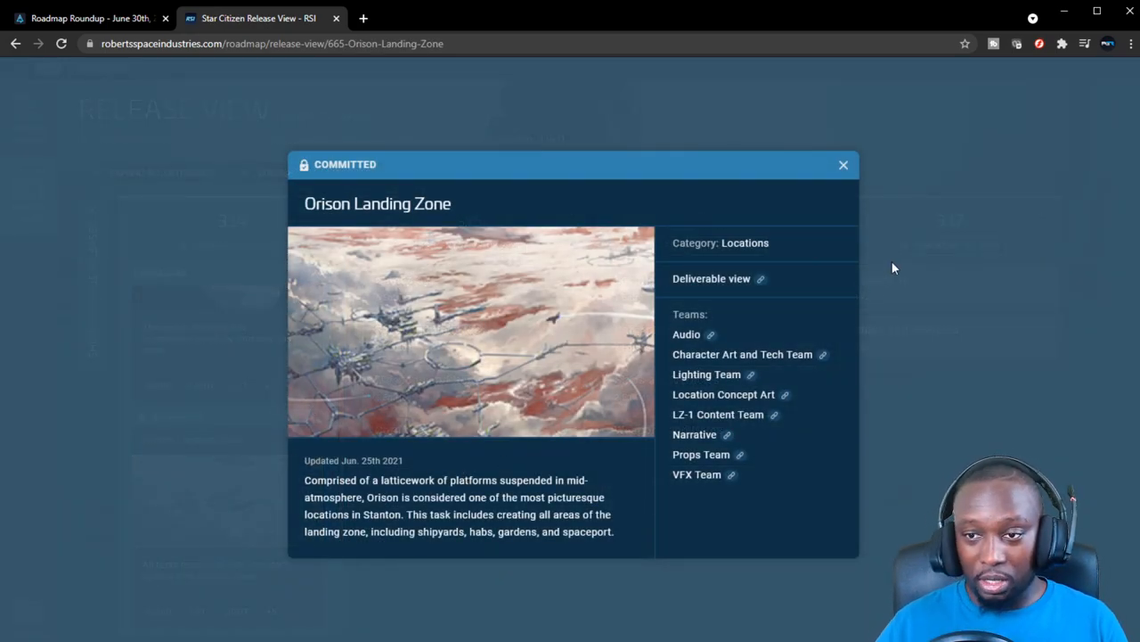
{"action": "left_click", "coordinate": [843, 164]}
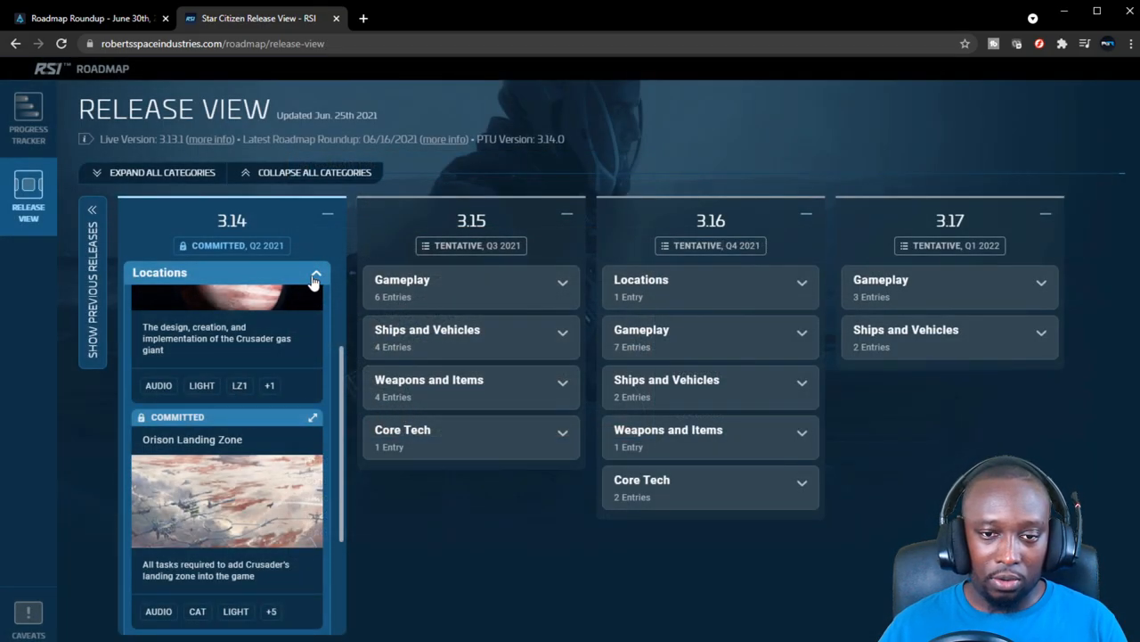
View the Power Management v2 card details under 3.14 Gameplay, then close them
{"action": "left_click", "coordinate": [314, 274]}
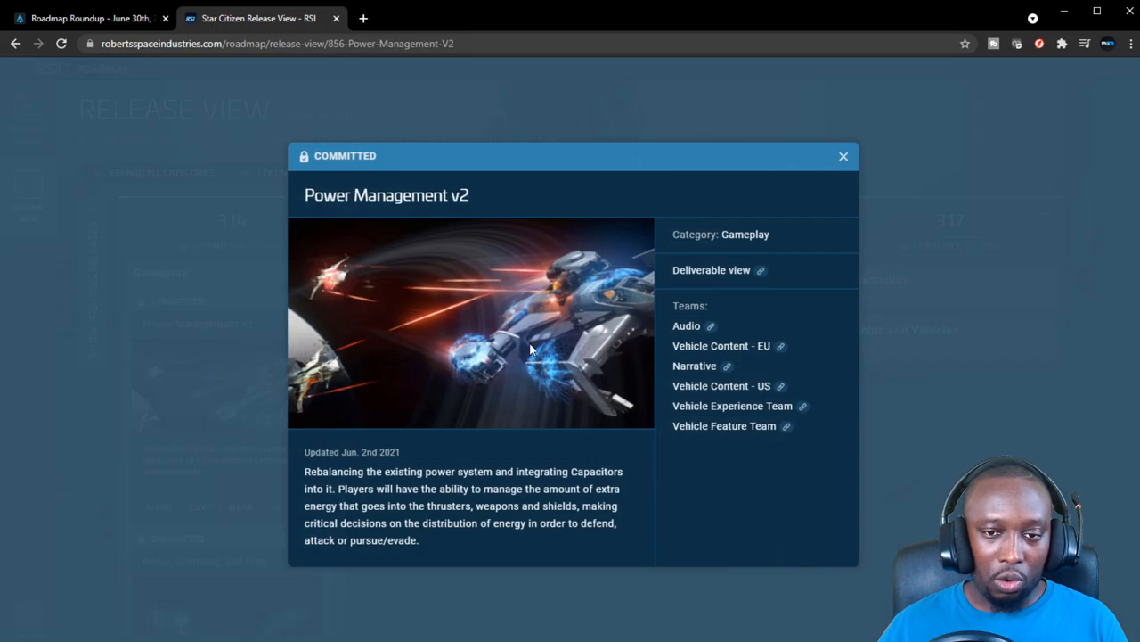
{"action": "mouse_move", "coordinate": [406, 194]}
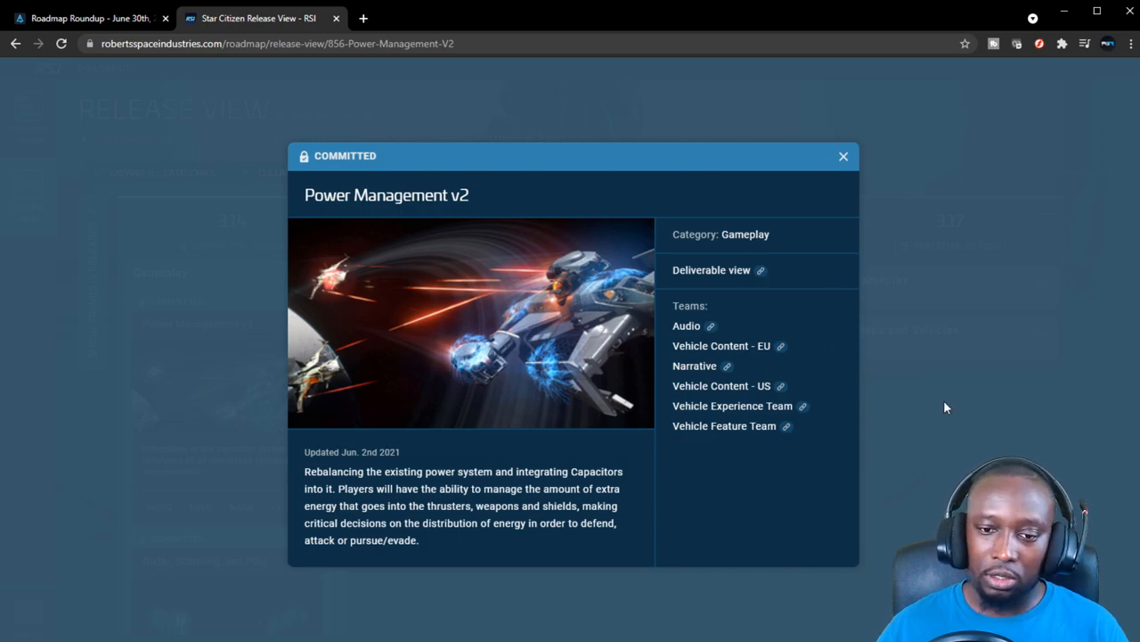
{"action": "left_click", "coordinate": [842, 157]}
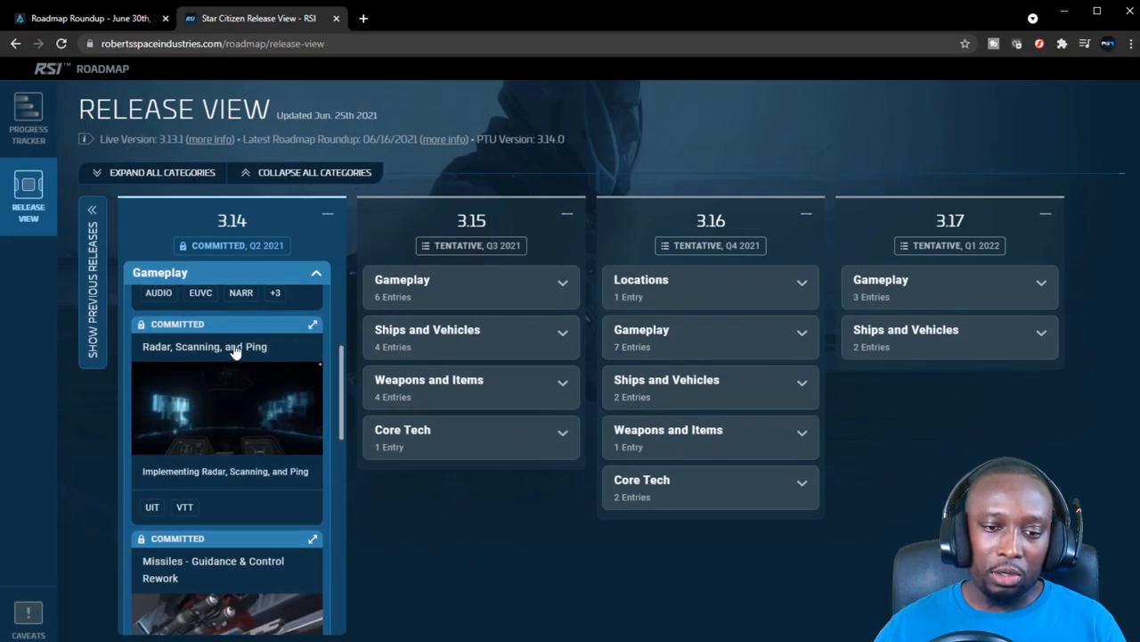
Bring up the Missiles - Guidance & Control Rework card details under 3.14 Gameplay
{"action": "scroll", "scroll_direction": "down", "scroll_amount": 3}
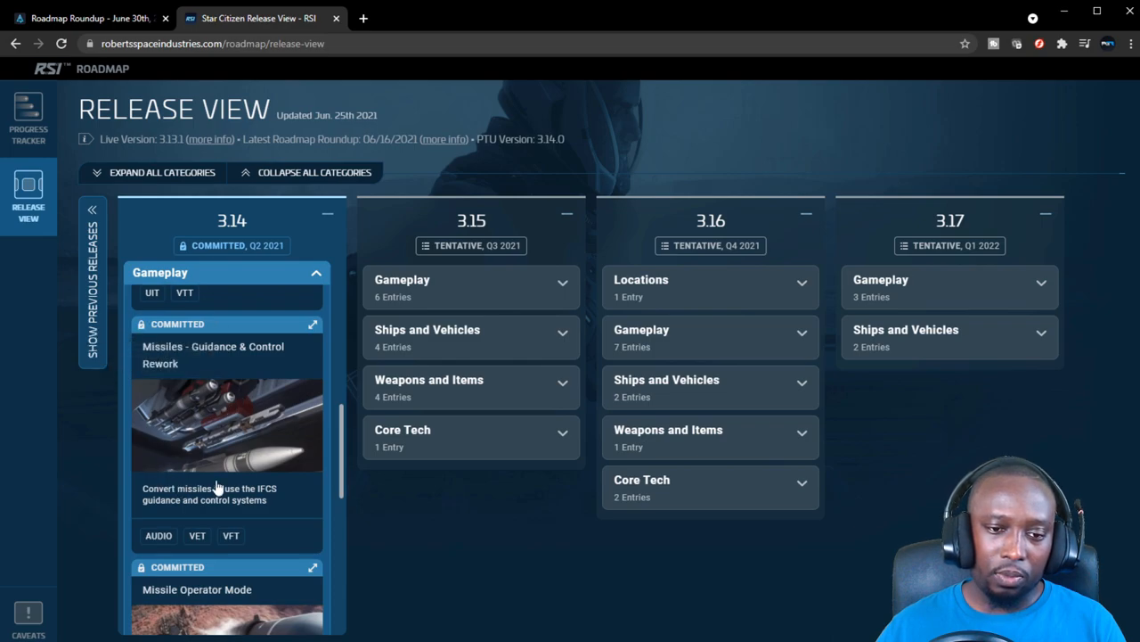
{"action": "left_click", "coordinate": [227, 424]}
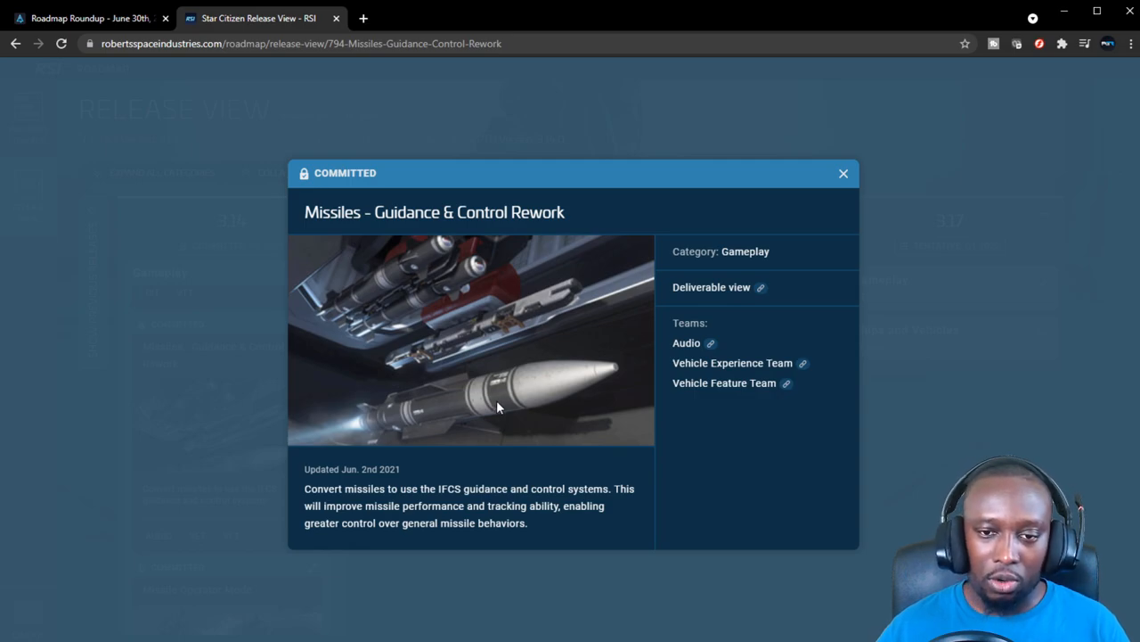
{"action": "mouse_move", "coordinate": [843, 173]}
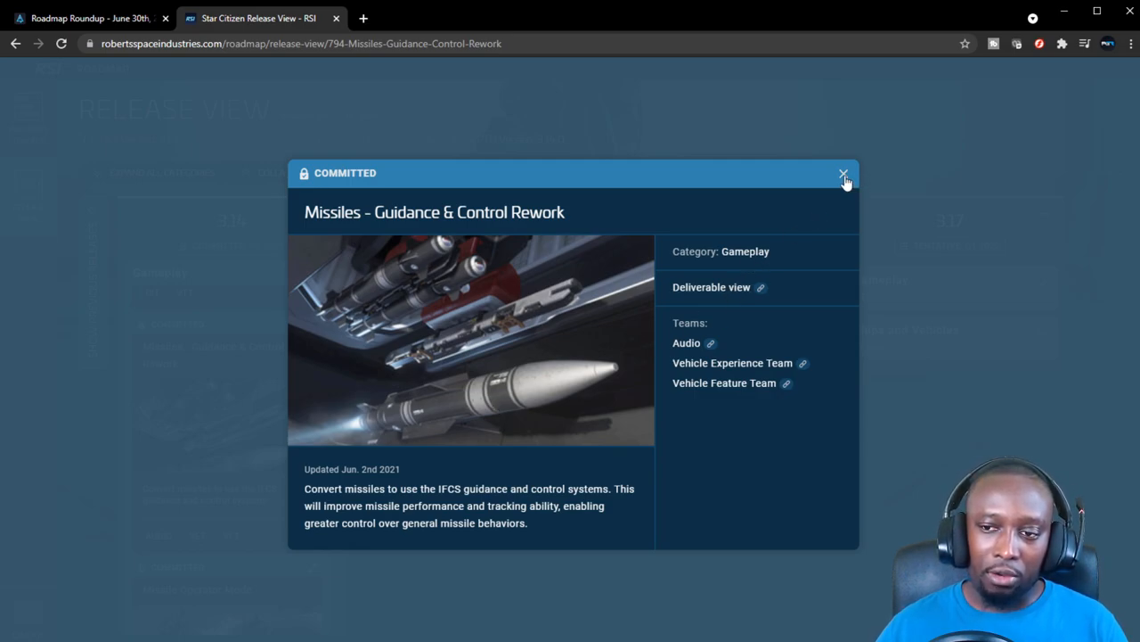
Close the Missiles rework card and bring up the Missile Operator Mode card details
{"action": "left_click", "coordinate": [842, 173]}
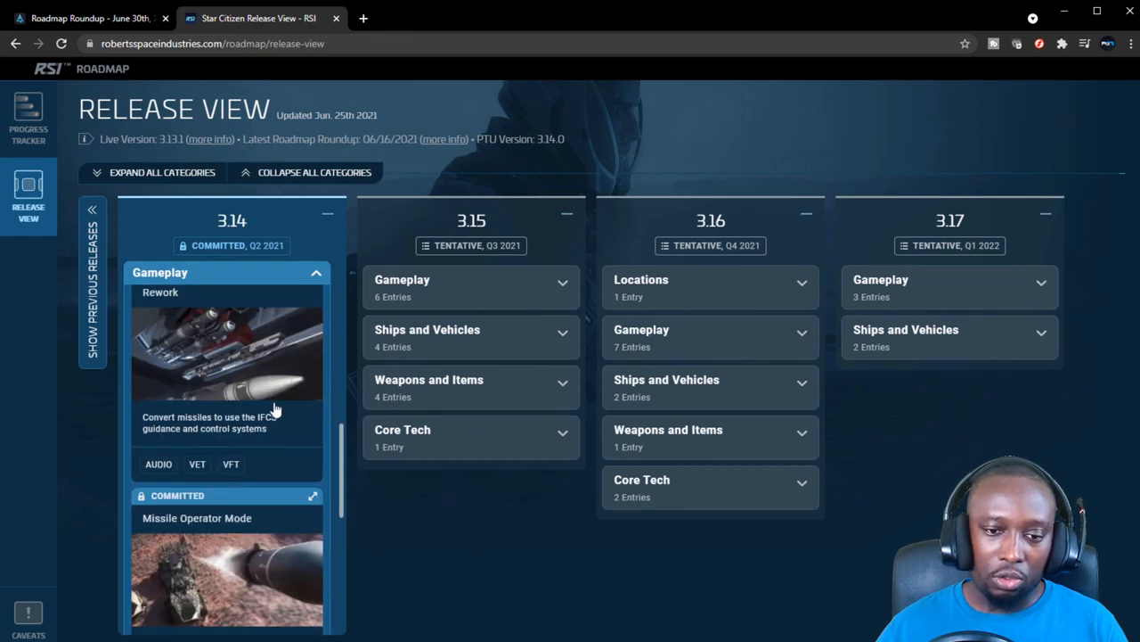
{"action": "scroll", "scroll_direction": "down", "scroll_amount": 3}
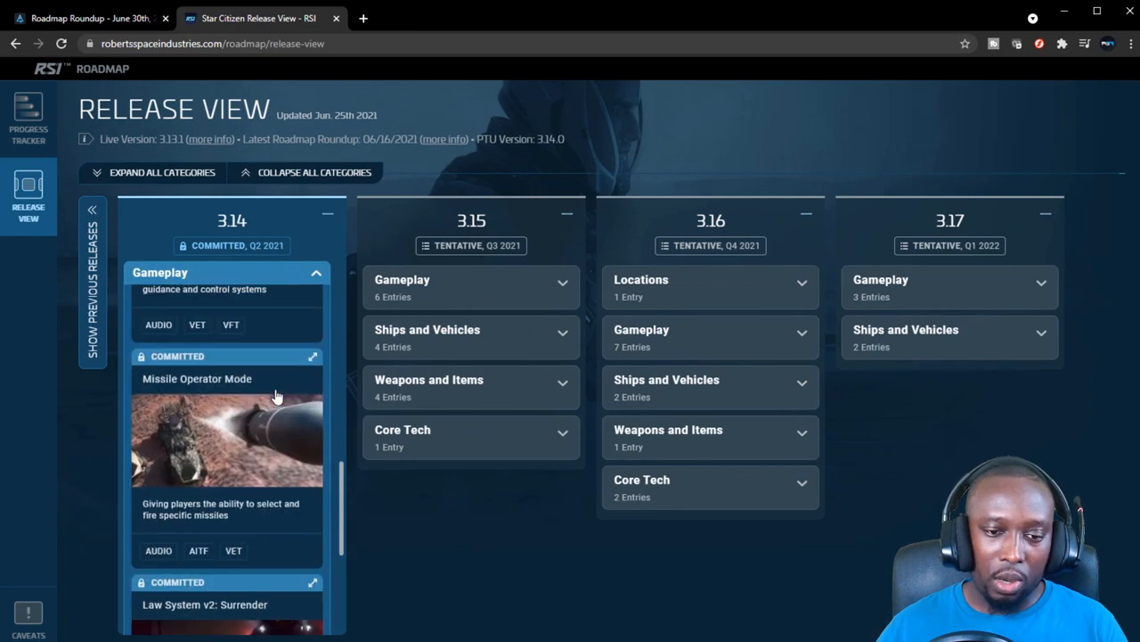
{"action": "left_click", "coordinate": [229, 436]}
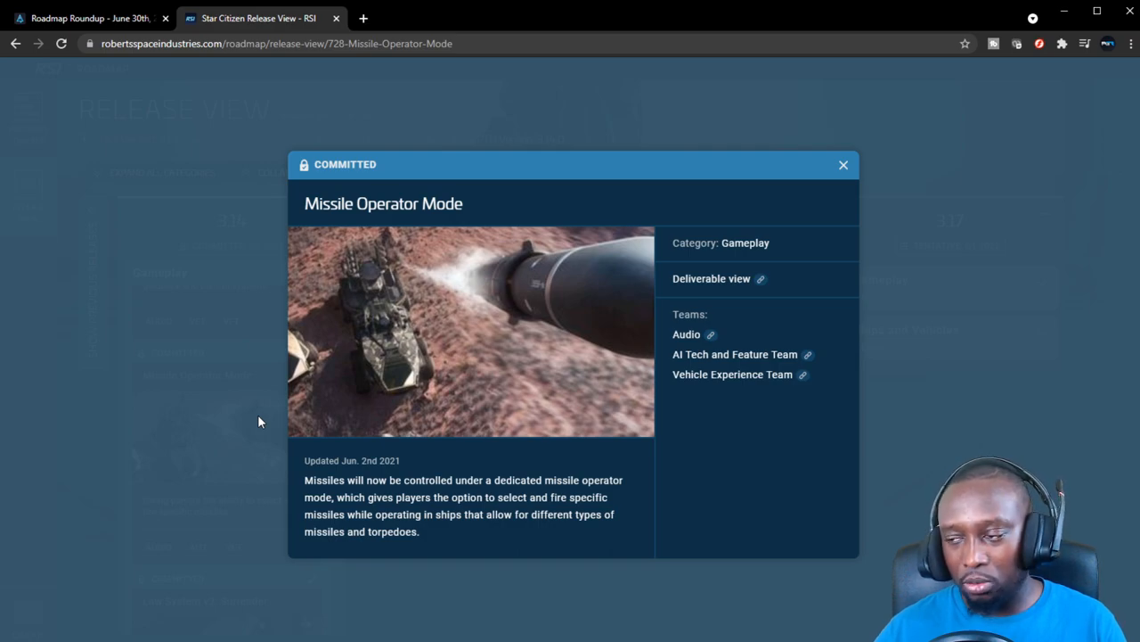
{"action": "mouse_move", "coordinate": [268, 396]}
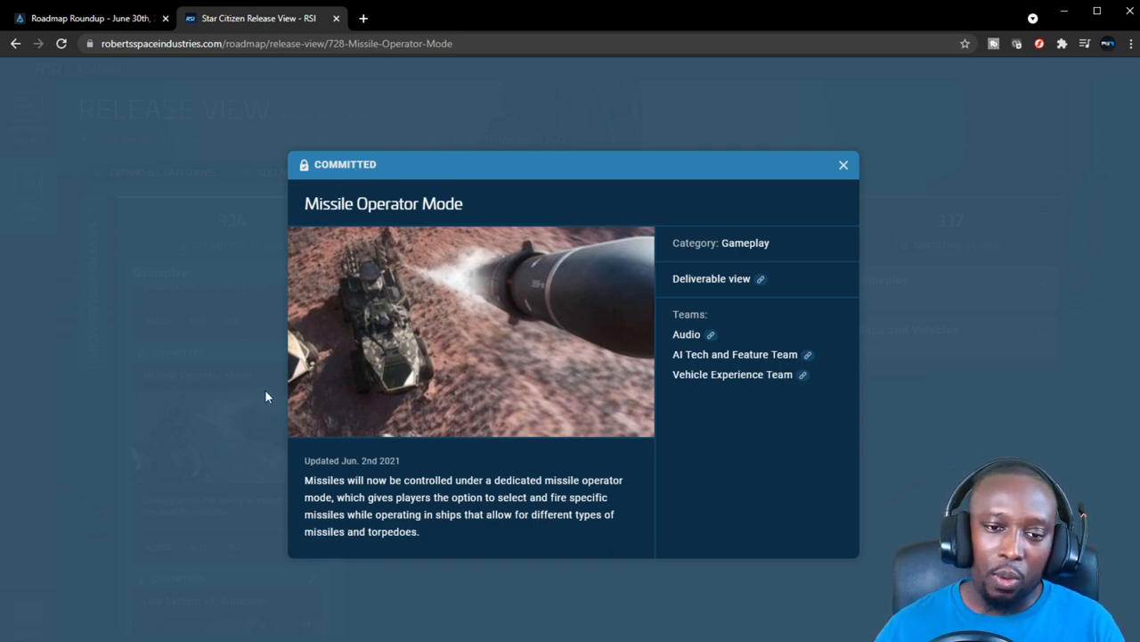
Close the Missile Operator Mode details to return to the 3.14 Gameplay cards
{"action": "left_click", "coordinate": [843, 164]}
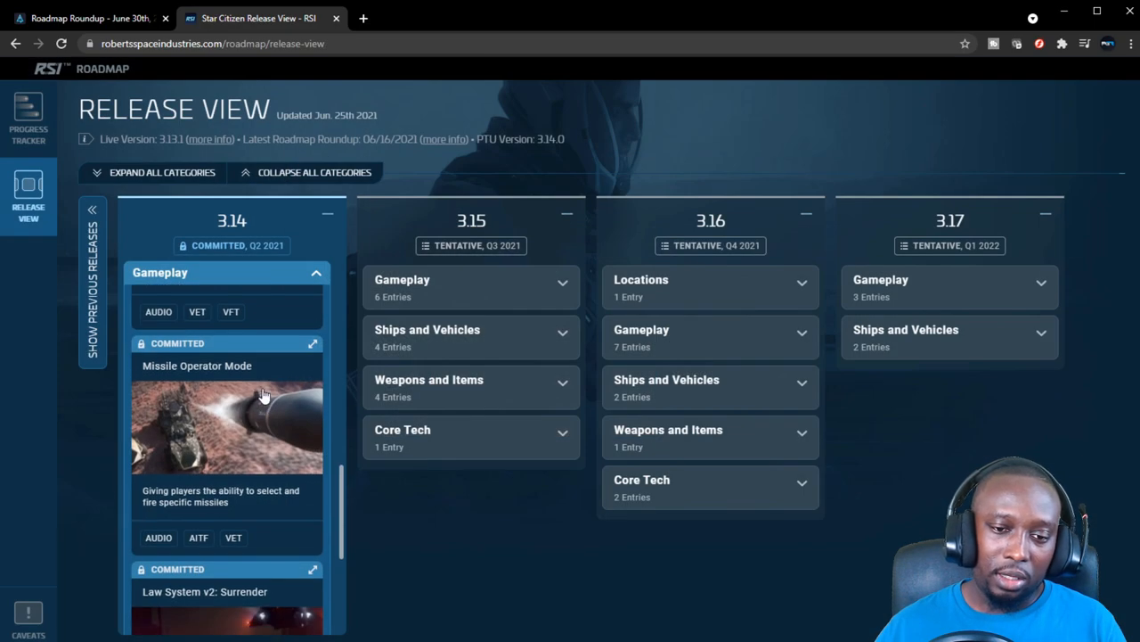
Review the Law System v2: Surrender card details in 3.14 Gameplay, then close them
{"action": "scroll", "scroll_direction": "down", "scroll_amount": 3}
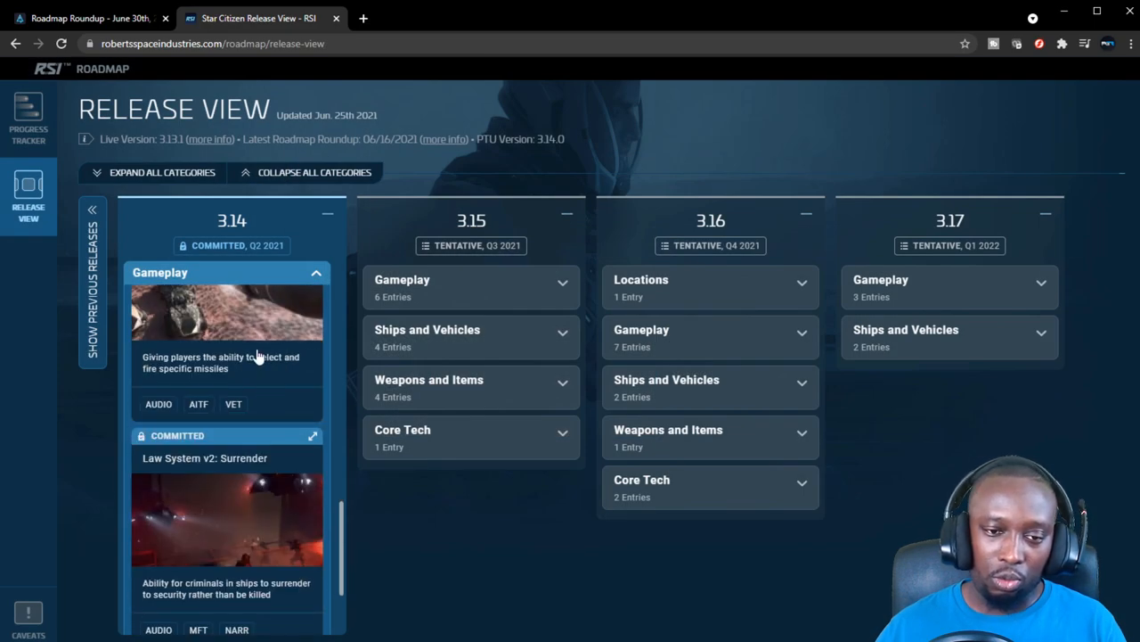
{"action": "scroll", "scroll_direction": "down", "scroll_amount": 3}
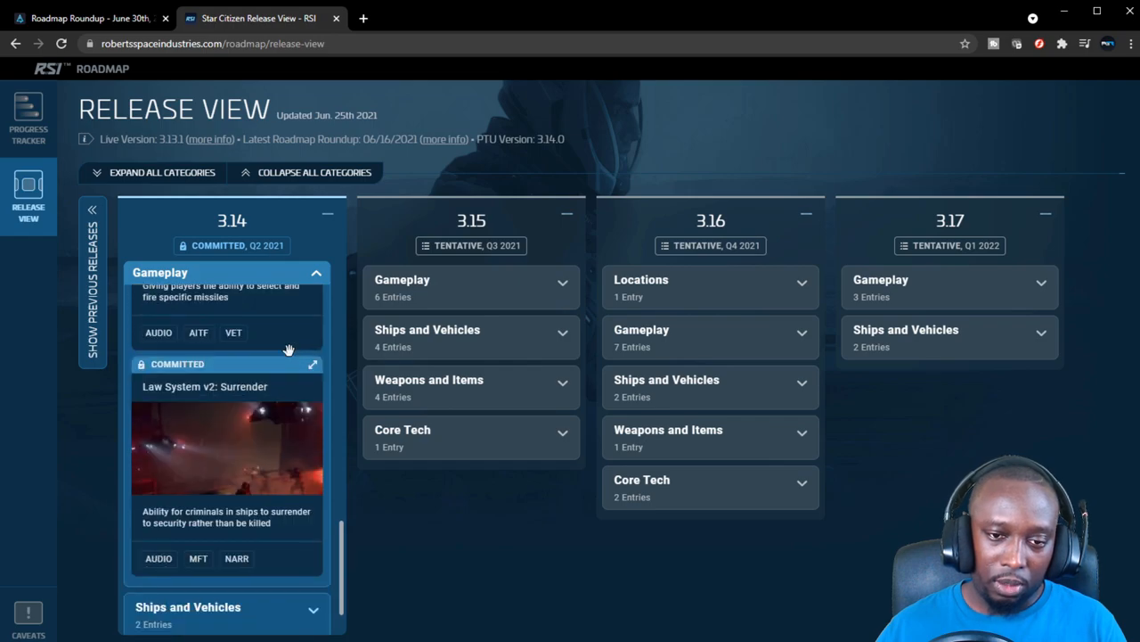
{"action": "left_click", "coordinate": [224, 446]}
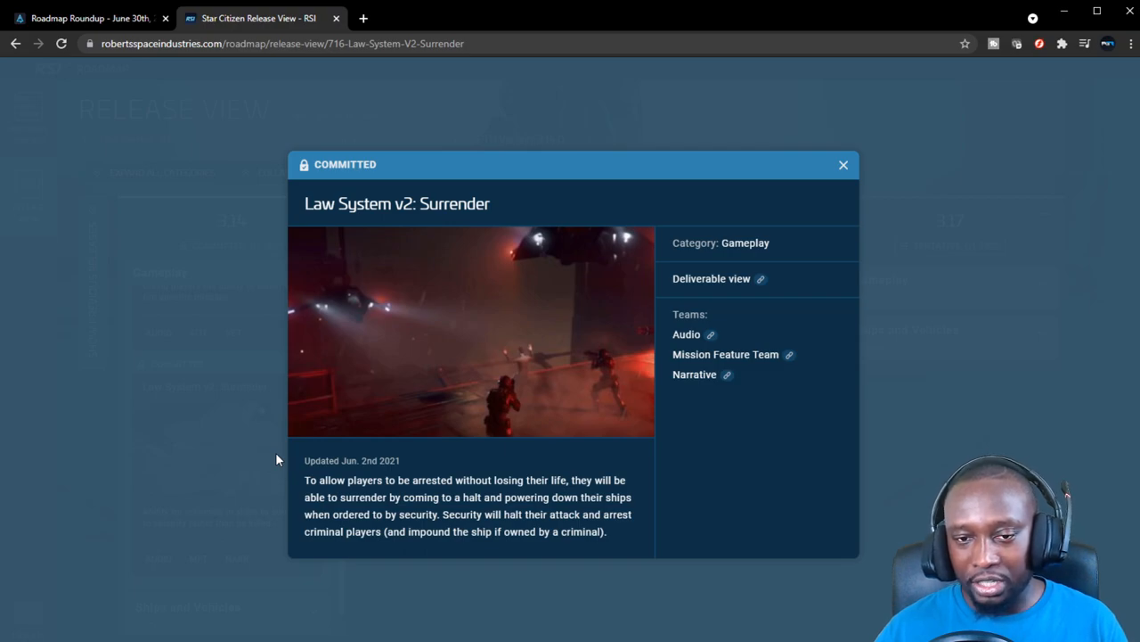
{"action": "mouse_move", "coordinate": [563, 392]}
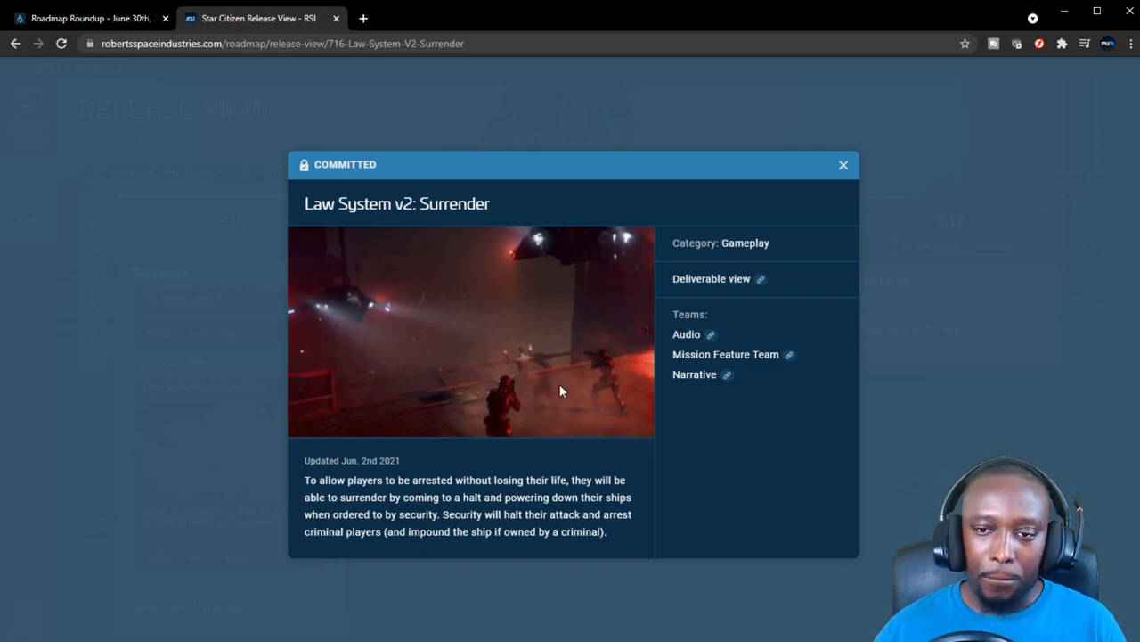
{"action": "left_click", "coordinate": [845, 164]}
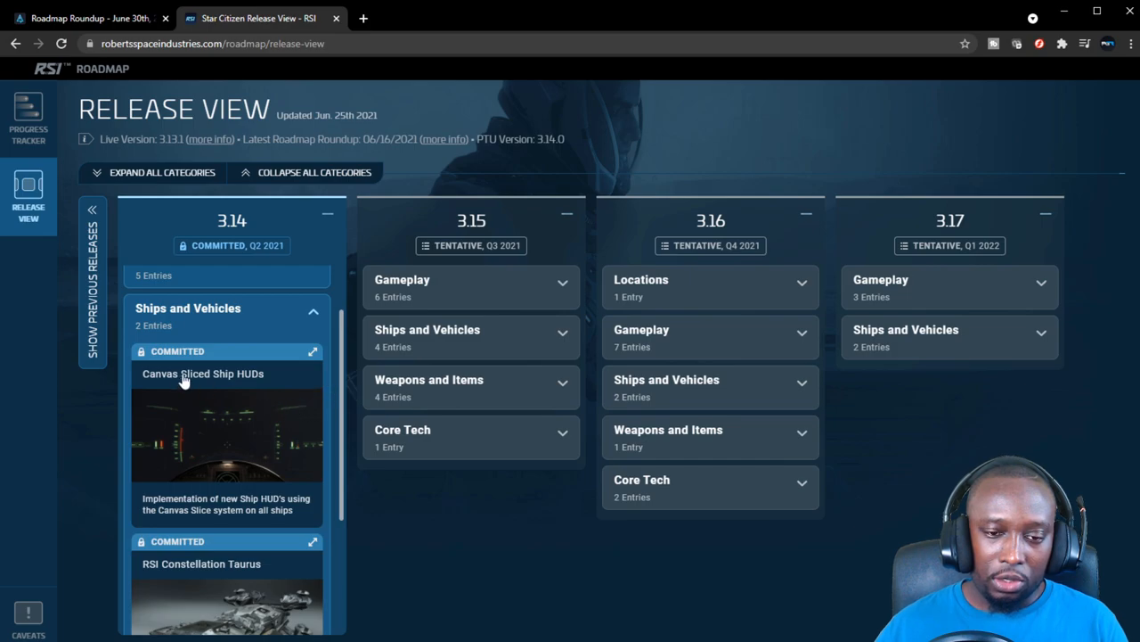
Bring up the Canvas Sliced Ship HUDs card details from 3.14 Ships and Vehicles
{"action": "left_click", "coordinate": [203, 374]}
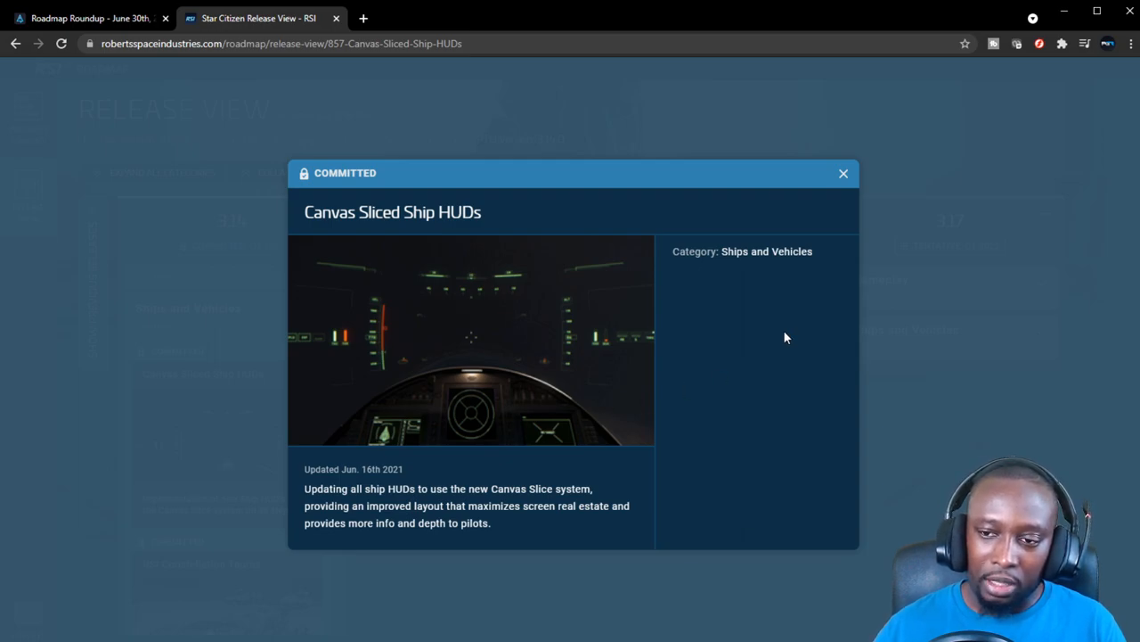
Leave the Canvas Sliced Ship HUDs details and bring up the RSI Constellation Taurus card
{"action": "left_click", "coordinate": [842, 173]}
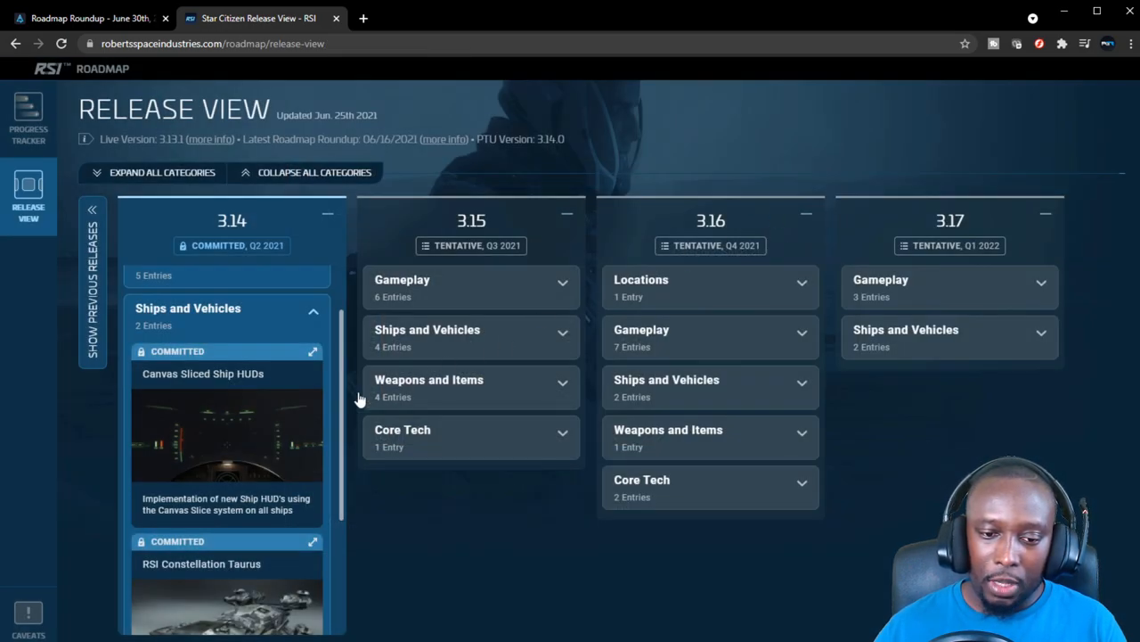
{"action": "scroll", "scroll_direction": "down", "scroll_amount": 3}
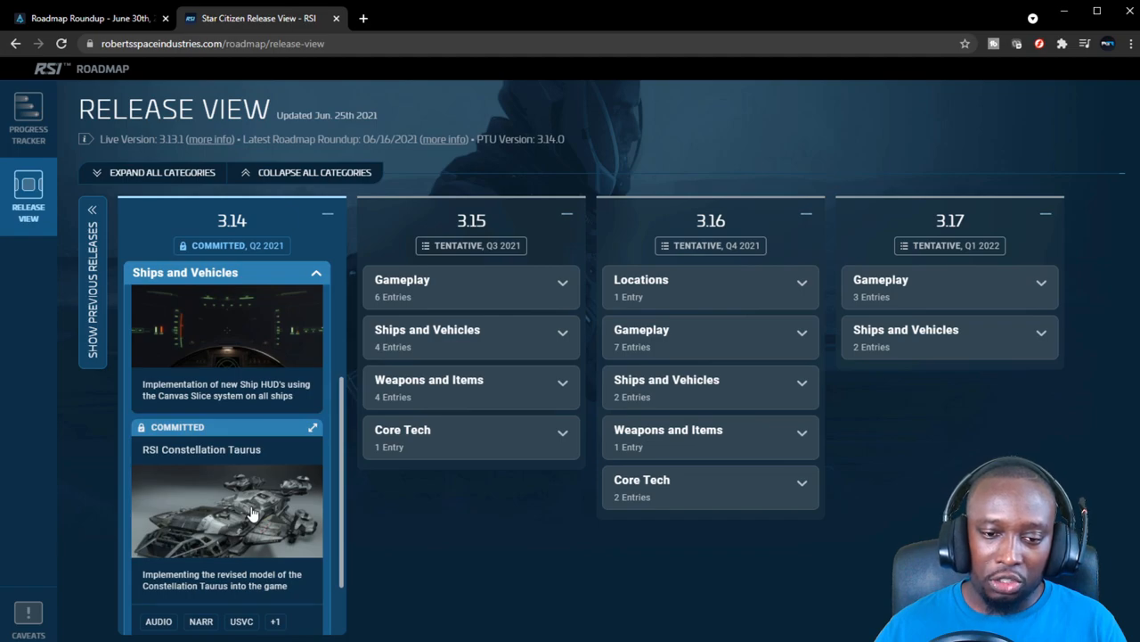
{"action": "left_click", "coordinate": [252, 509]}
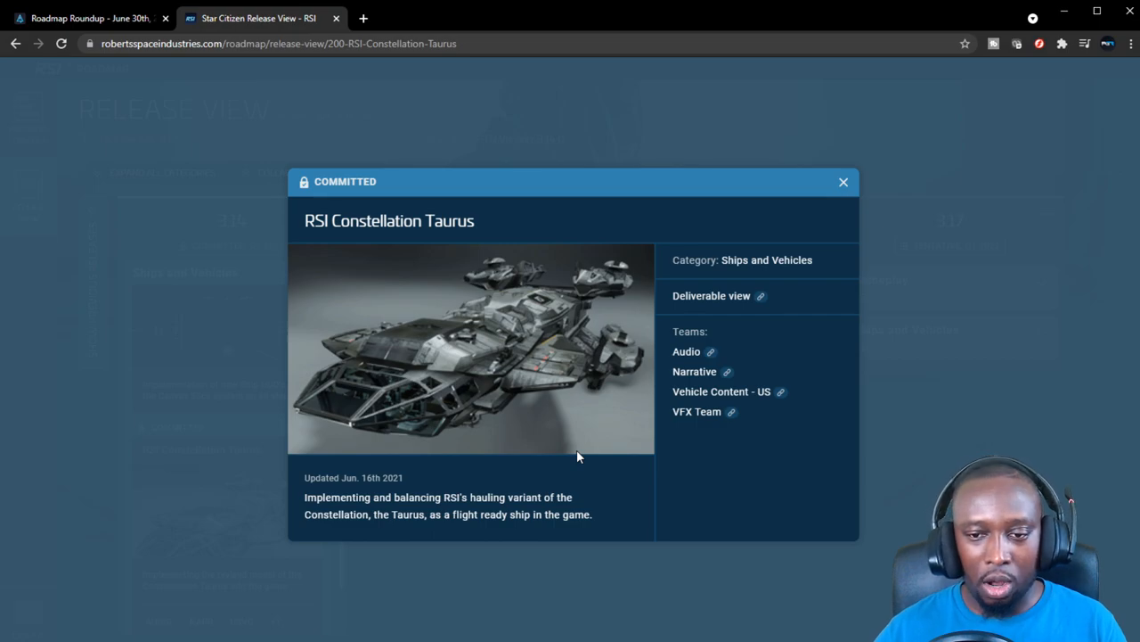
{"action": "mouse_move", "coordinate": [866, 196]}
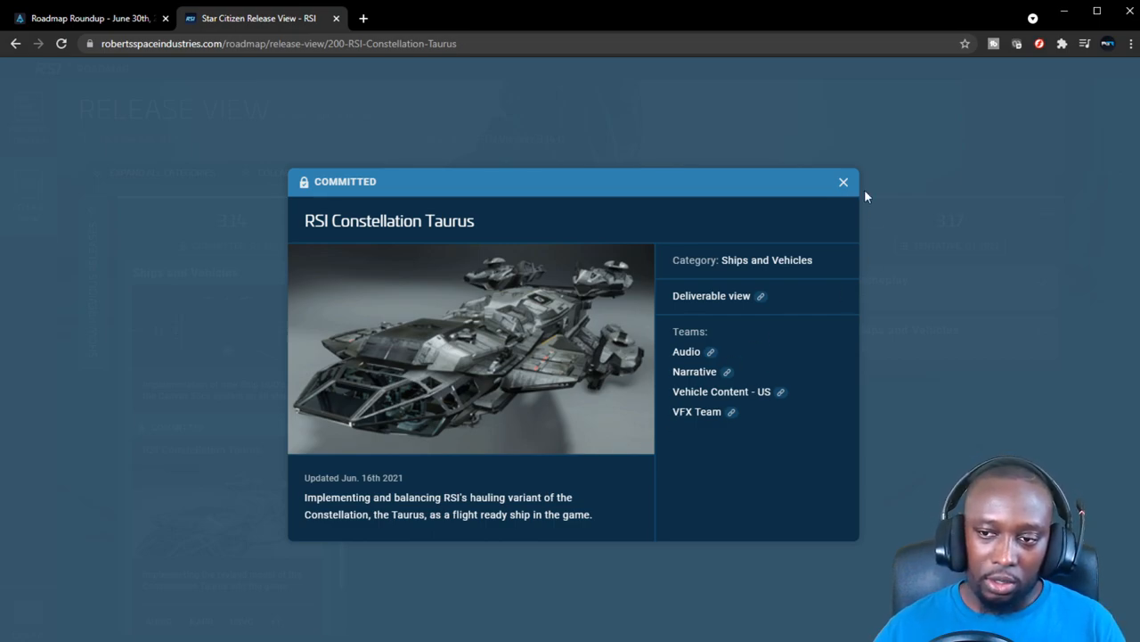
Leave the Taurus card, review Planetary Volumetric Clouds v1 from Core Tech, and return to the Release View
{"action": "left_click", "coordinate": [843, 182]}
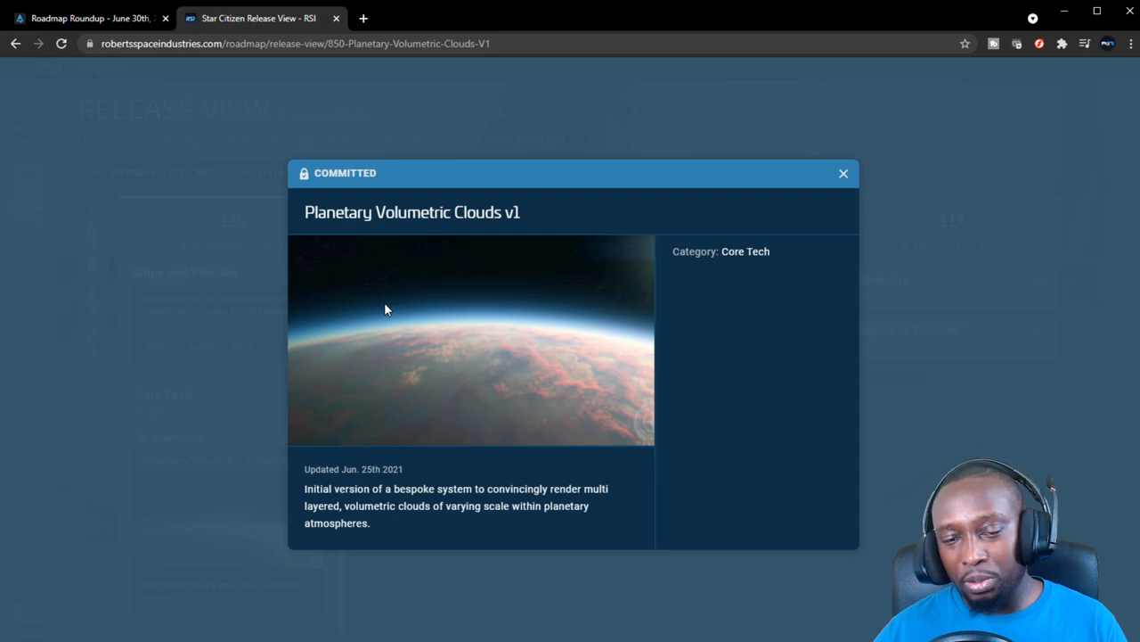
{"action": "mouse_move", "coordinate": [116, 269]}
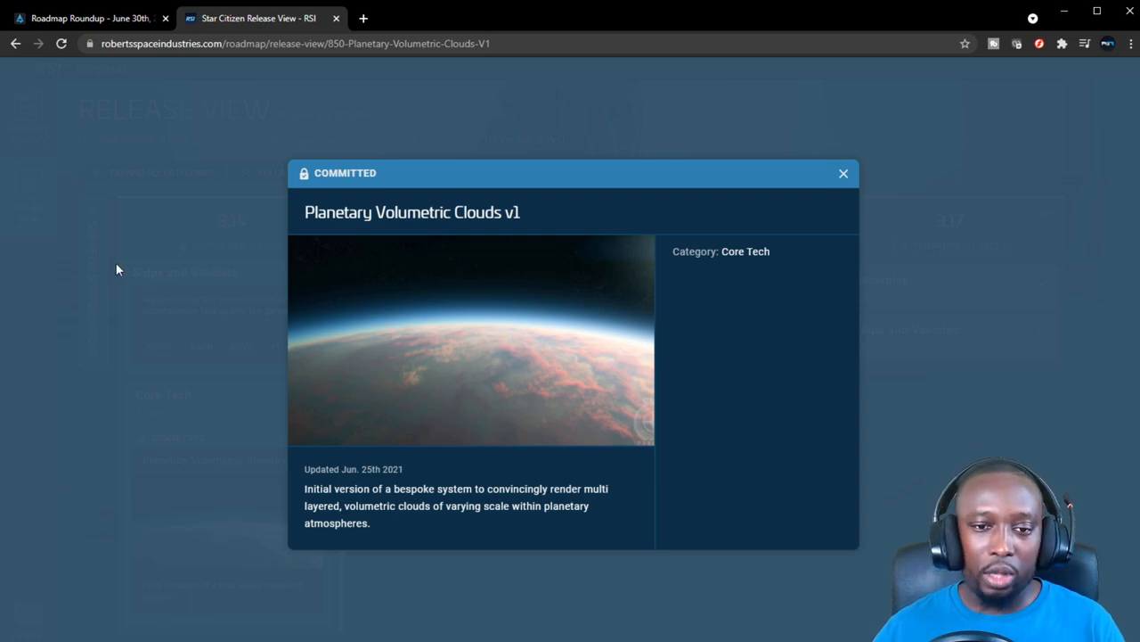
{"action": "left_click", "coordinate": [845, 172]}
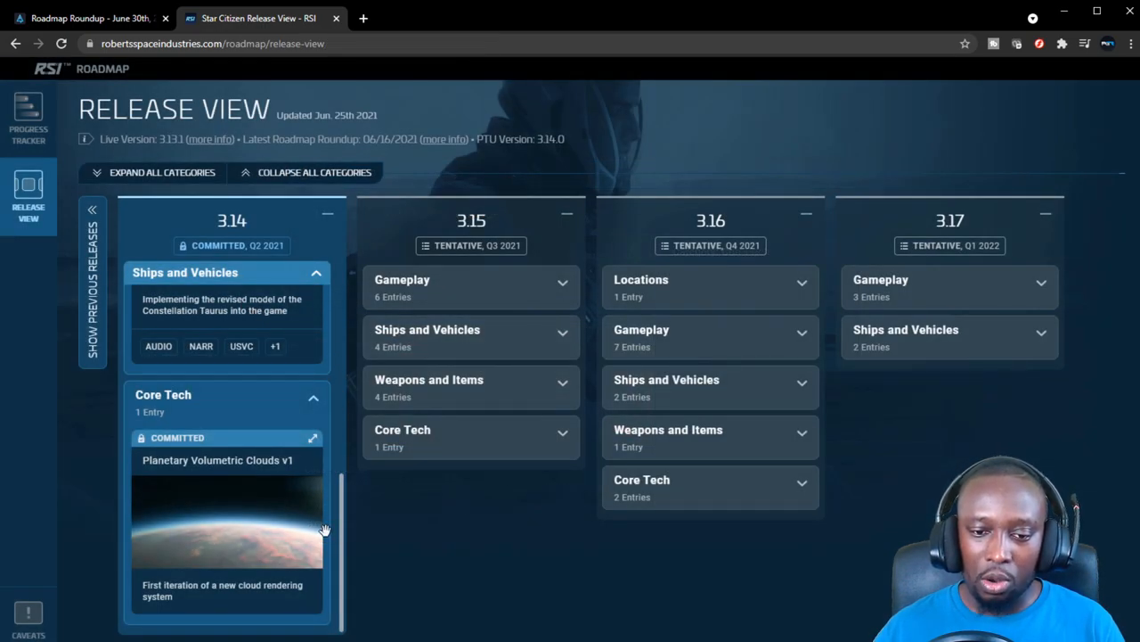